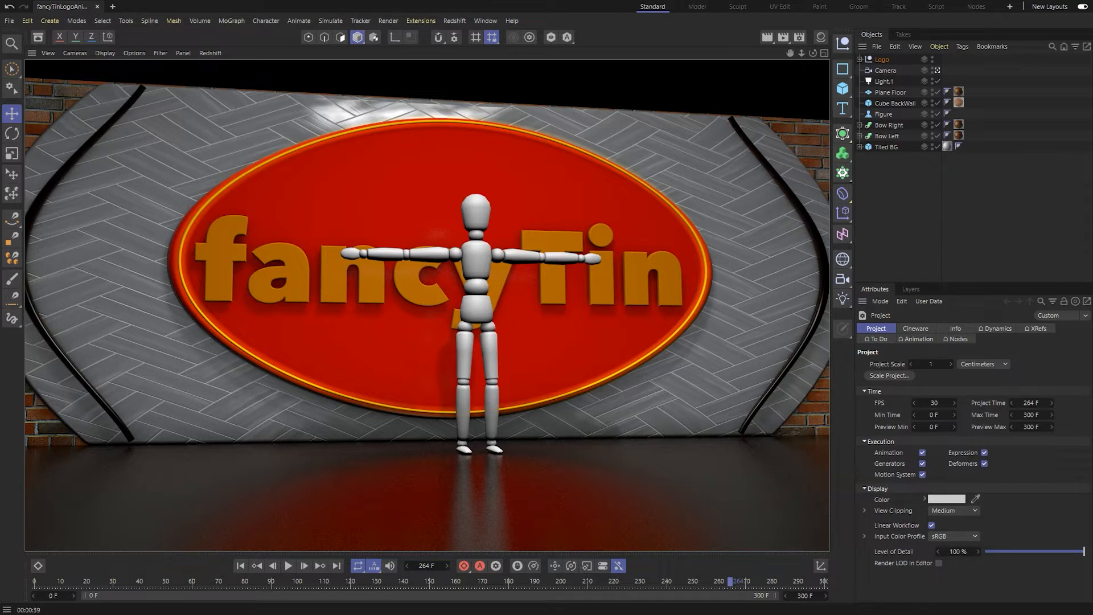
mouse_move(1015, 201)
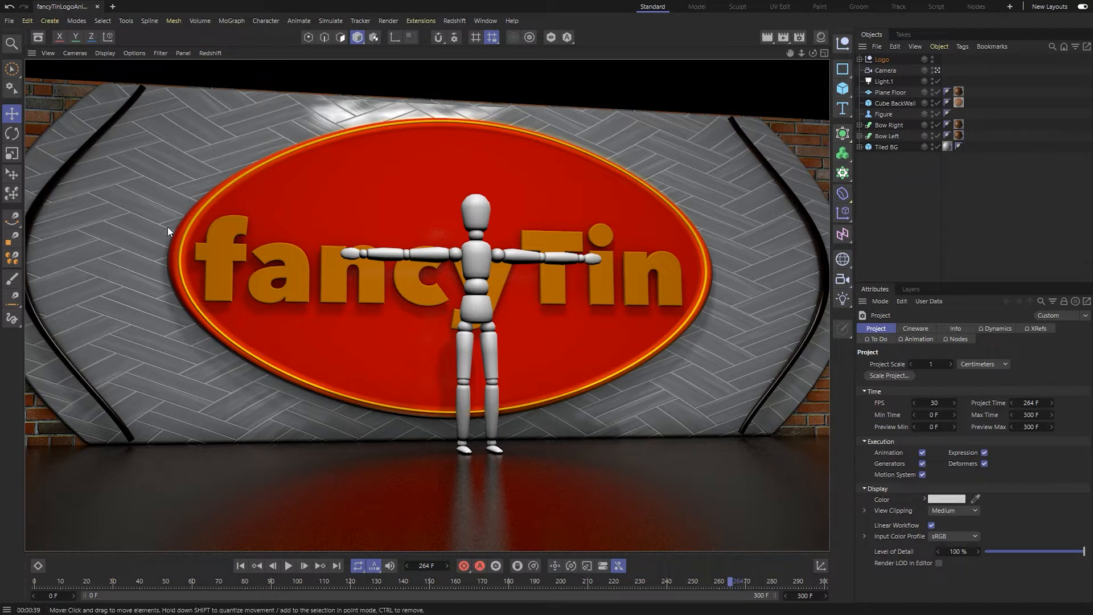
mouse_move(745, 371)
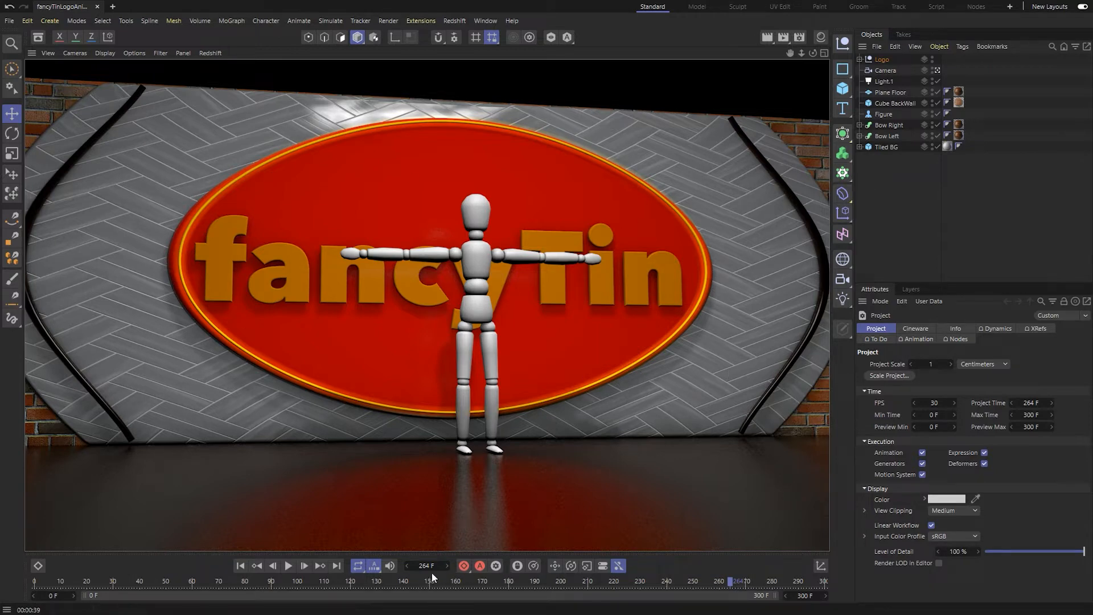
- Rewind to the first frame and play the fancyTin logo camera animation forward several times
click(241, 565)
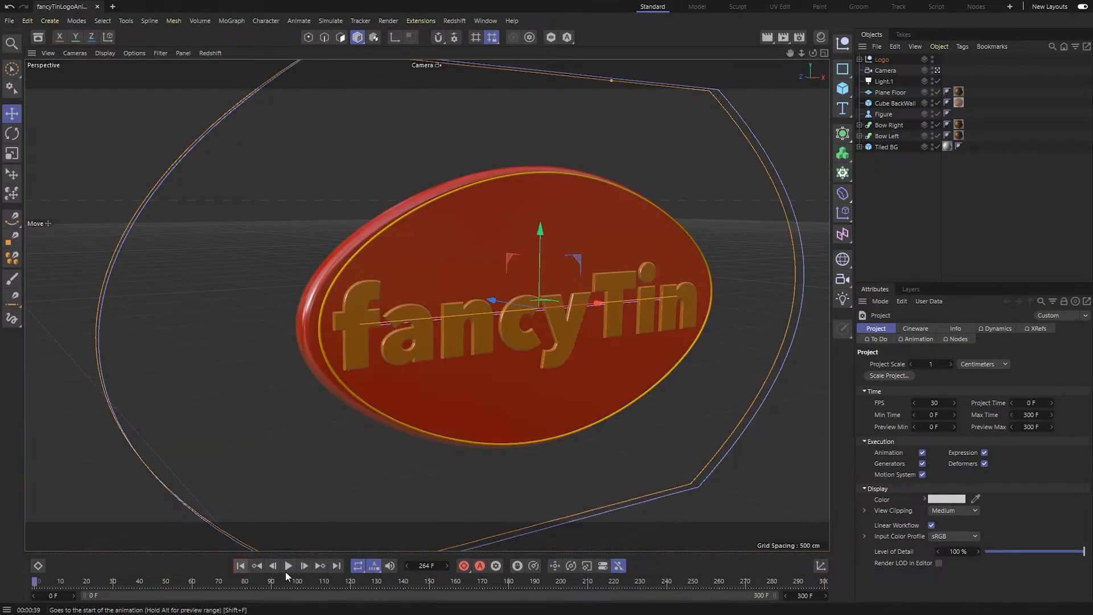
click(289, 566)
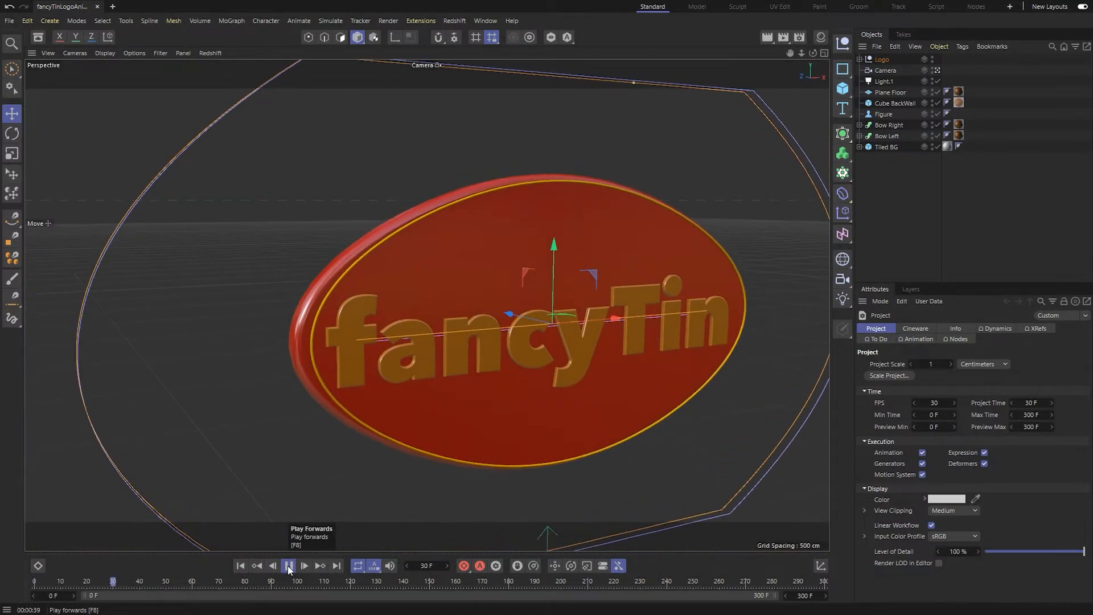
click(289, 565)
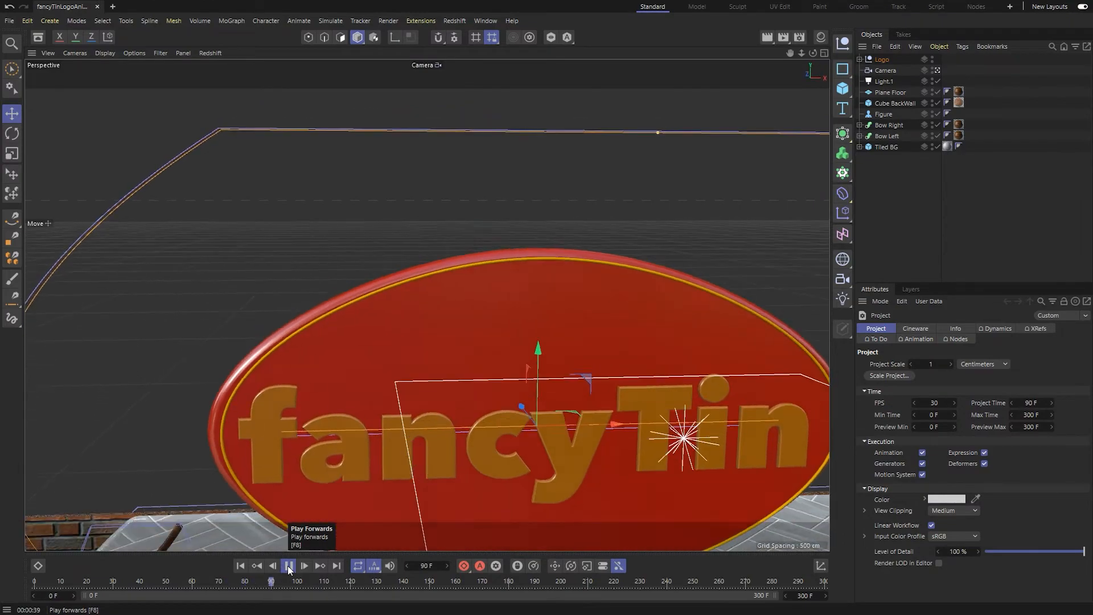
click(286, 564)
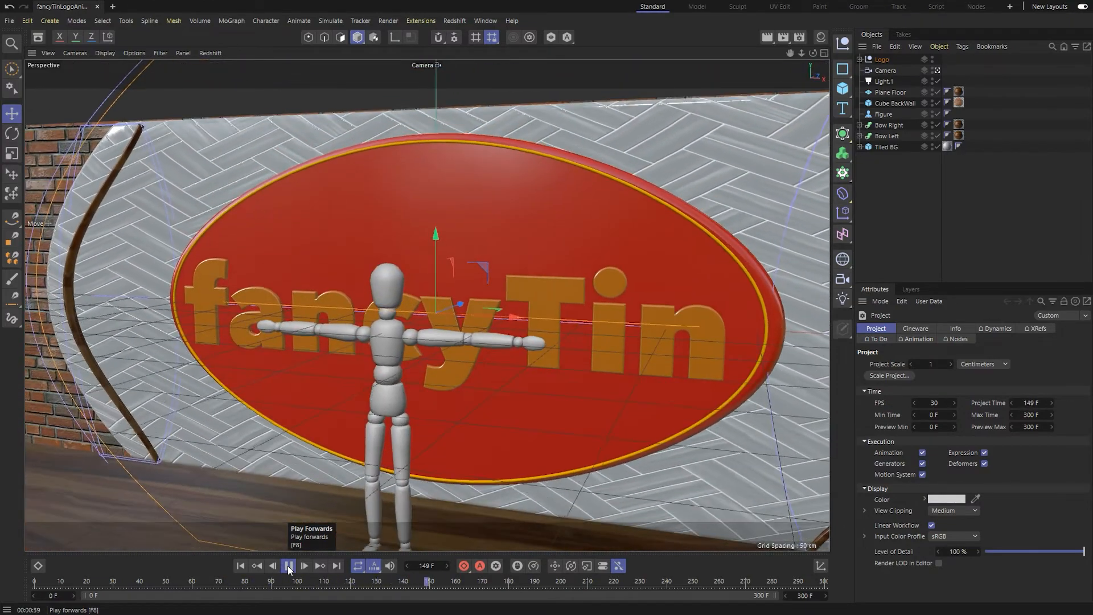
click(289, 564)
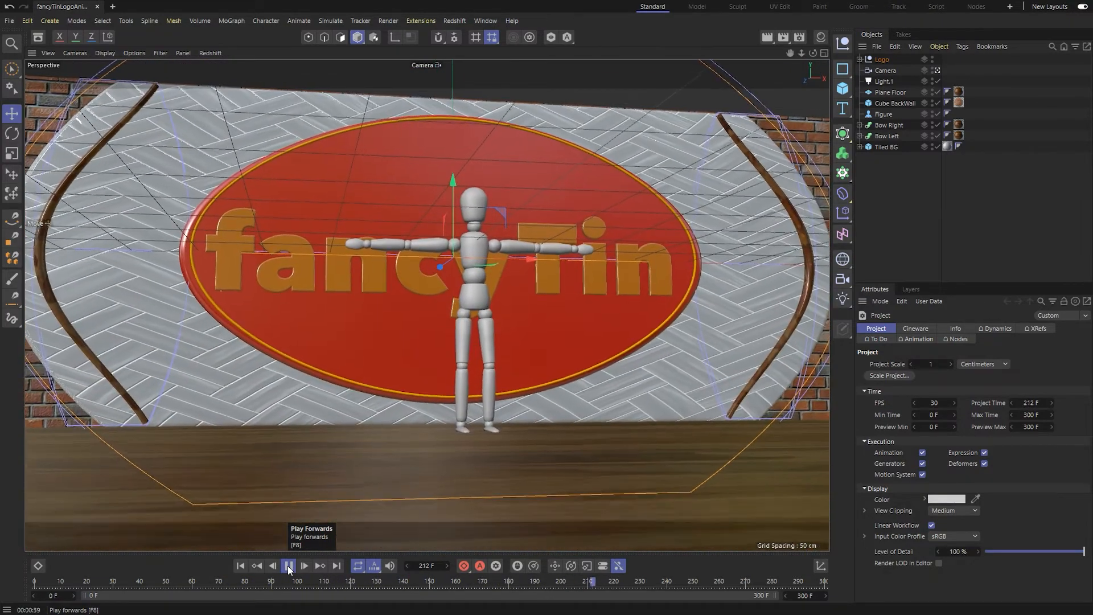
click(289, 565)
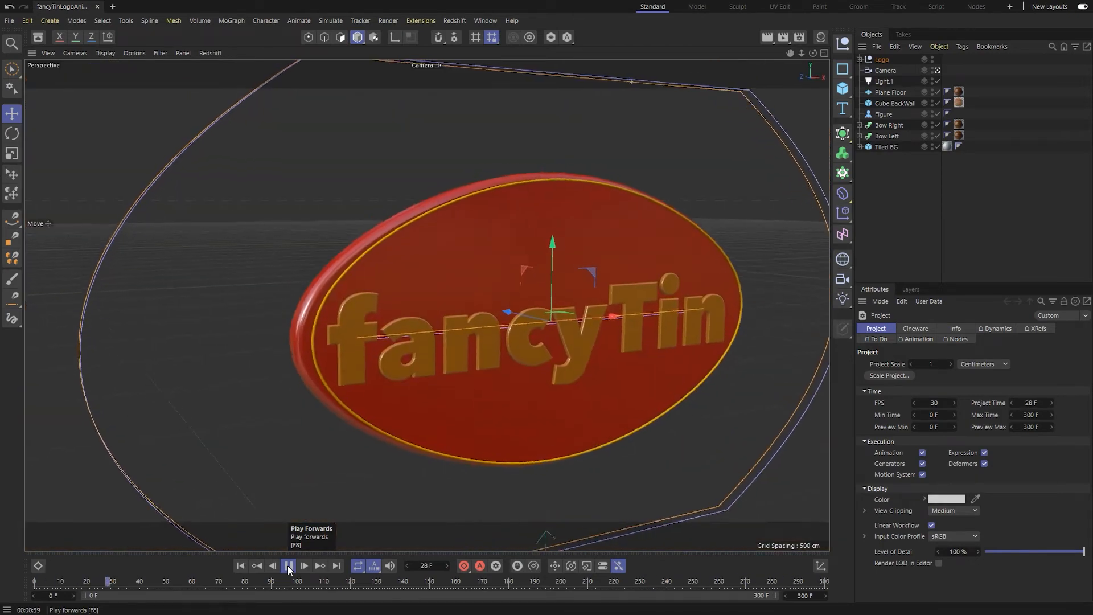
click(288, 565)
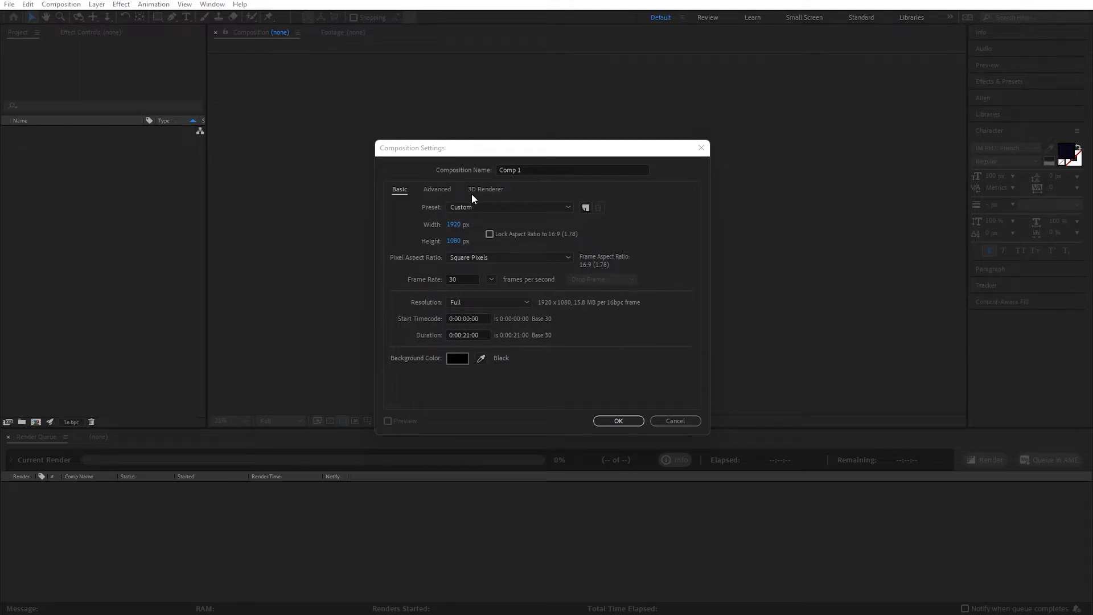
mouse_move(471, 260)
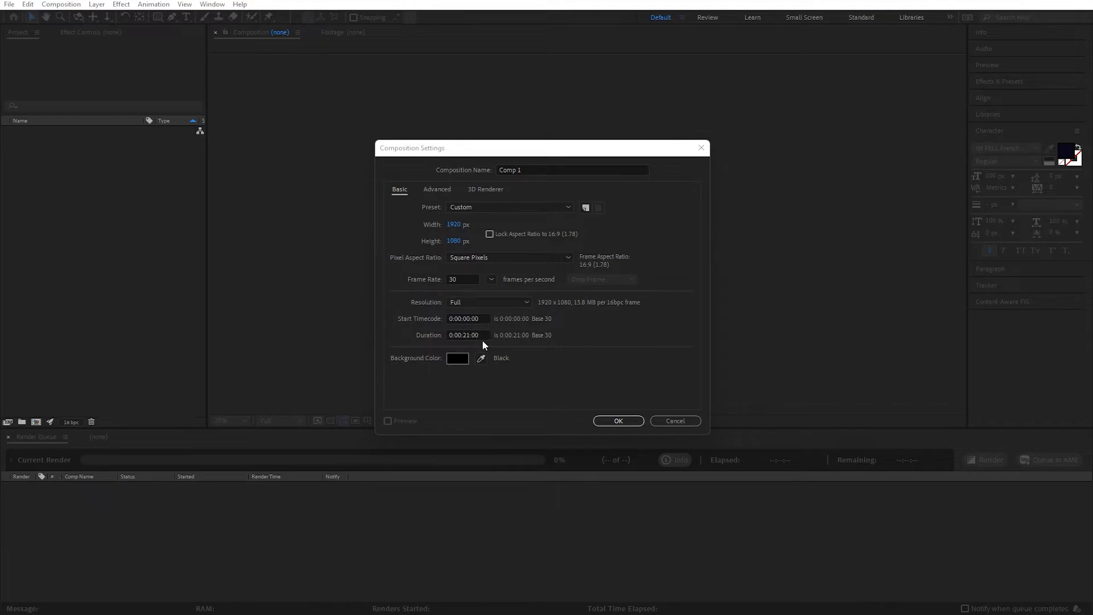
- Set Comp 1's duration to 0:00:10:00 and confirm the composition settings
text(10)
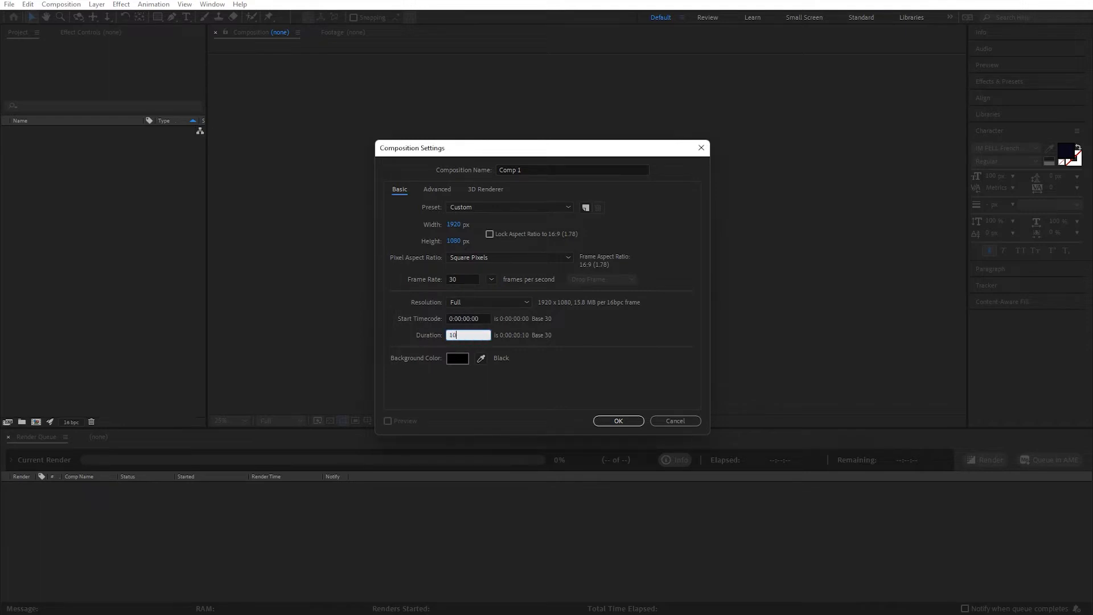
text(1000)
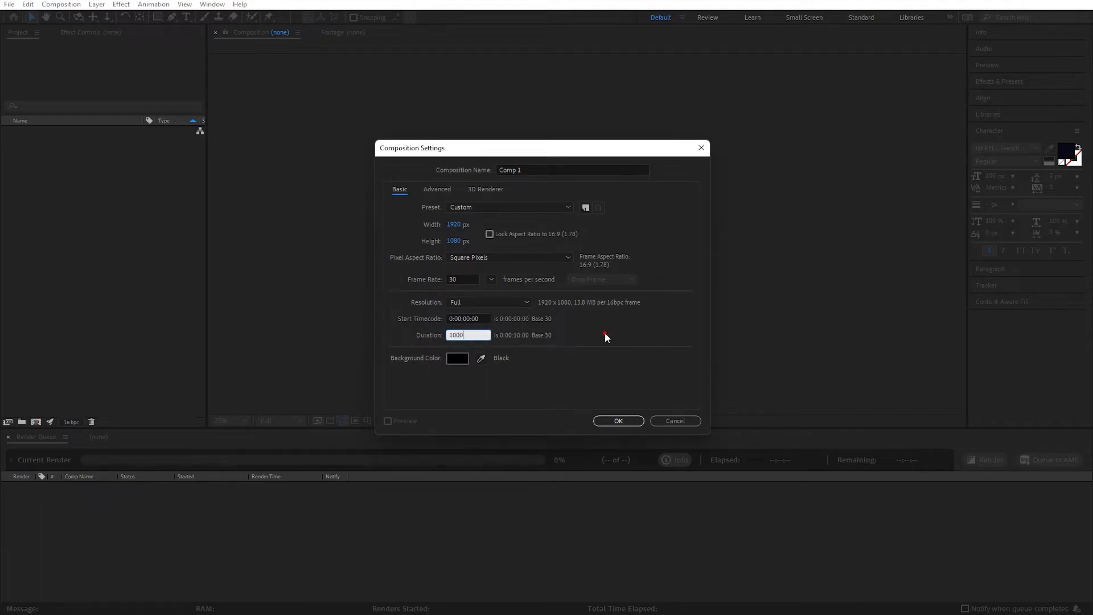
click(618, 421)
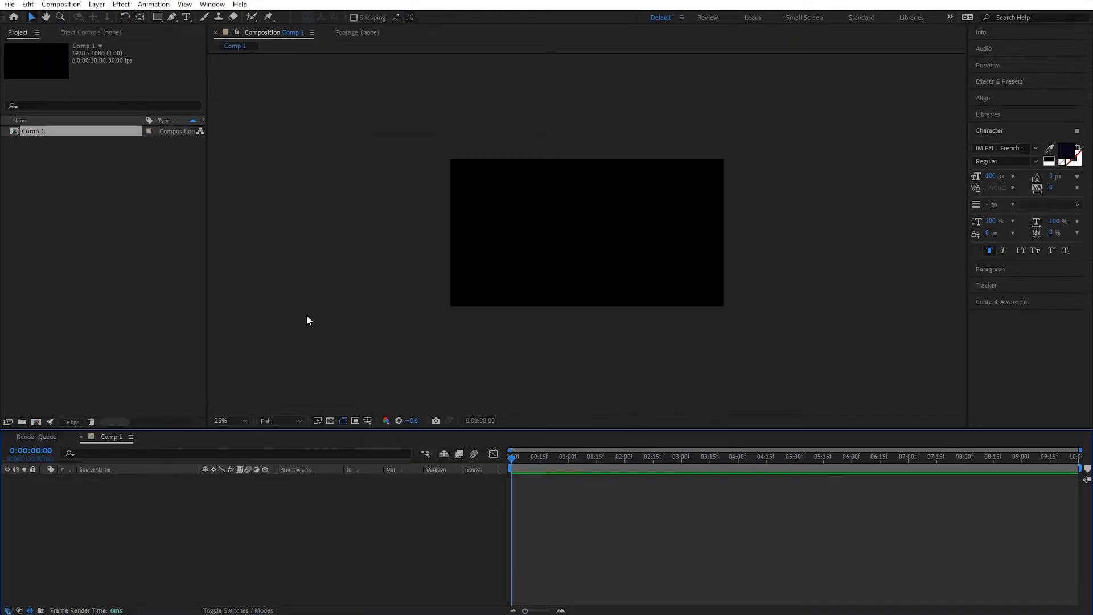
mouse_move(141, 185)
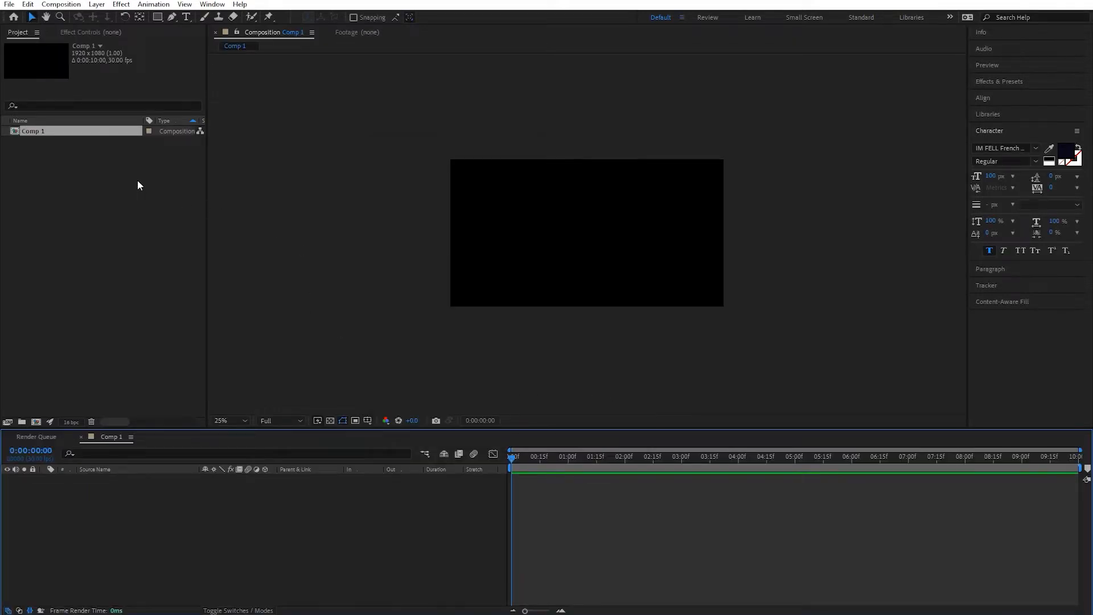
mouse_move(109, 180)
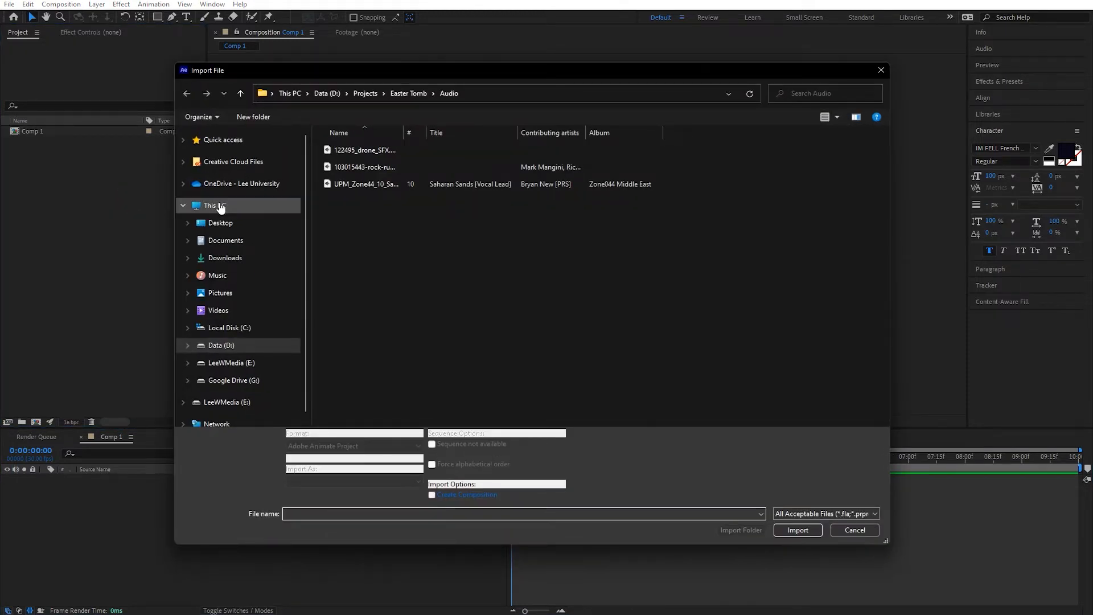
- Import FancyTinLogo.c4d from the Desktop's FancyTinLogo folder into the project
click(220, 224)
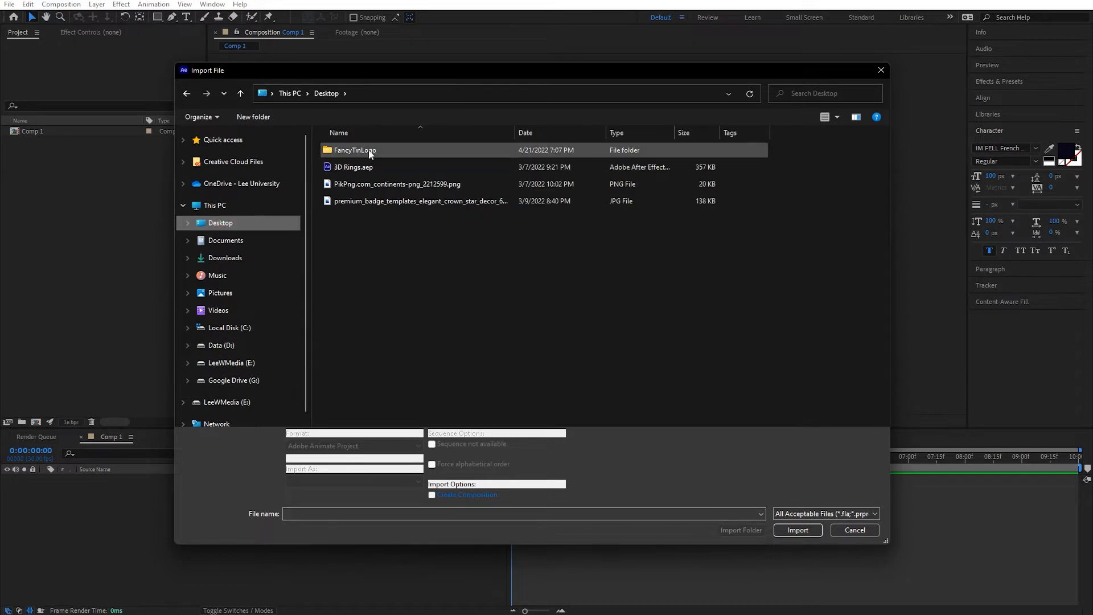
double_click(355, 150)
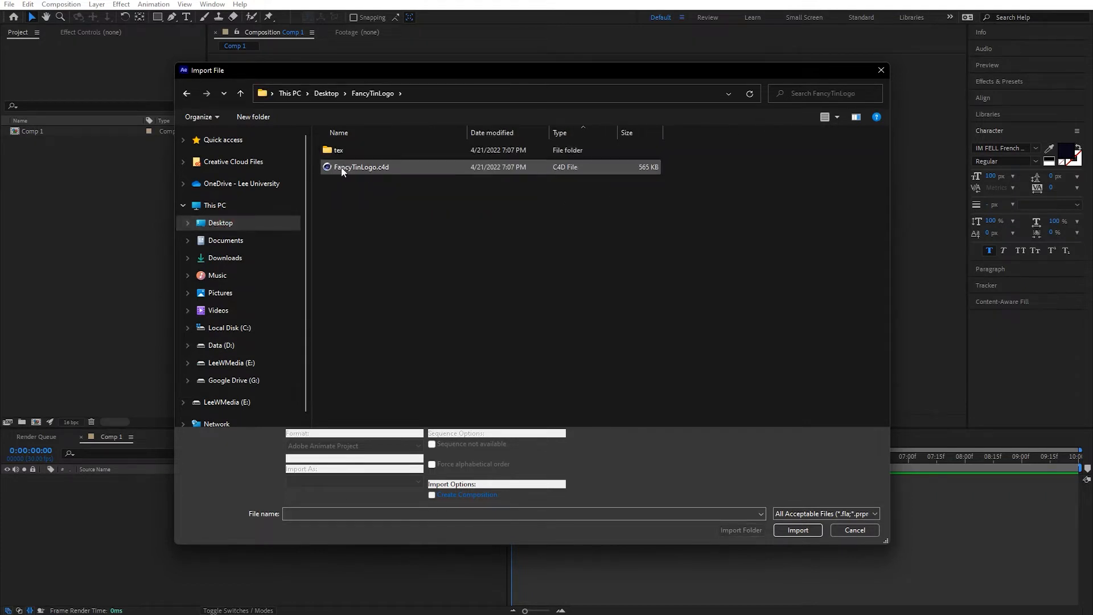
mouse_move(345, 170)
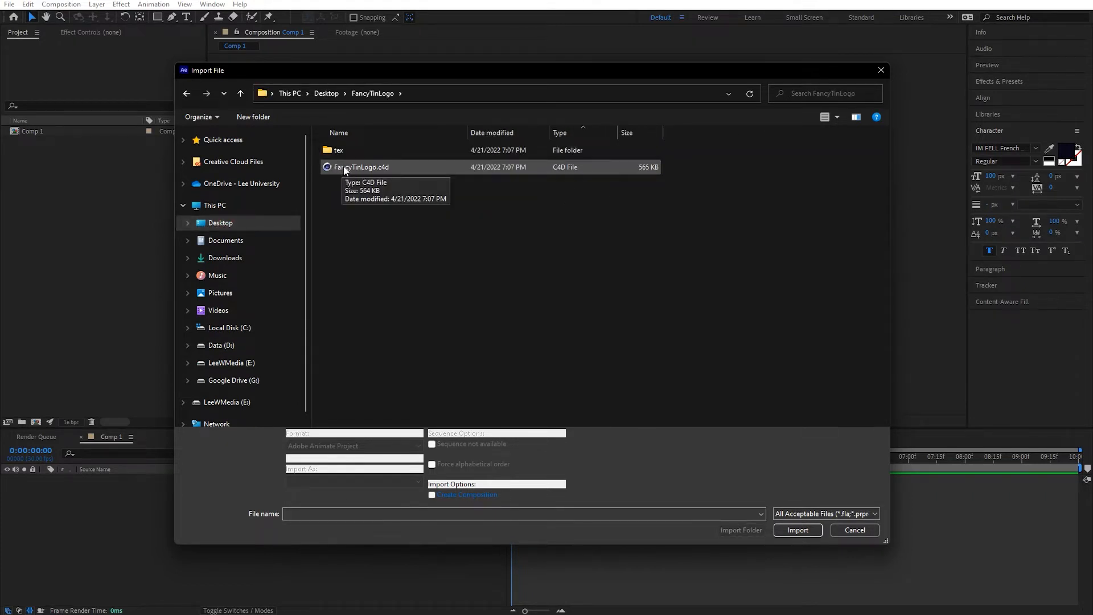
click(796, 530)
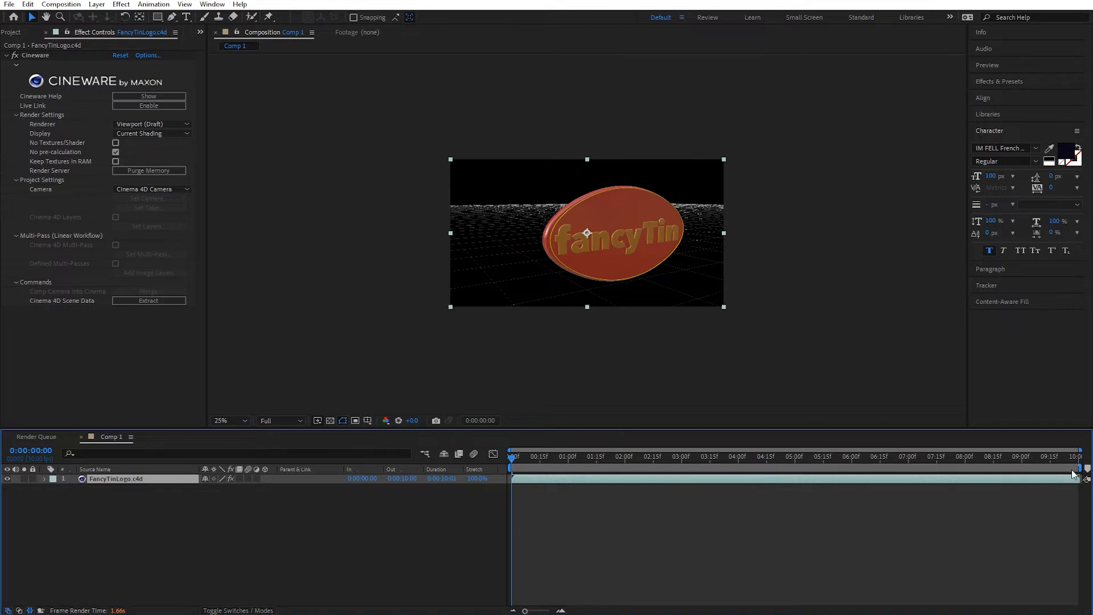
mouse_move(523, 204)
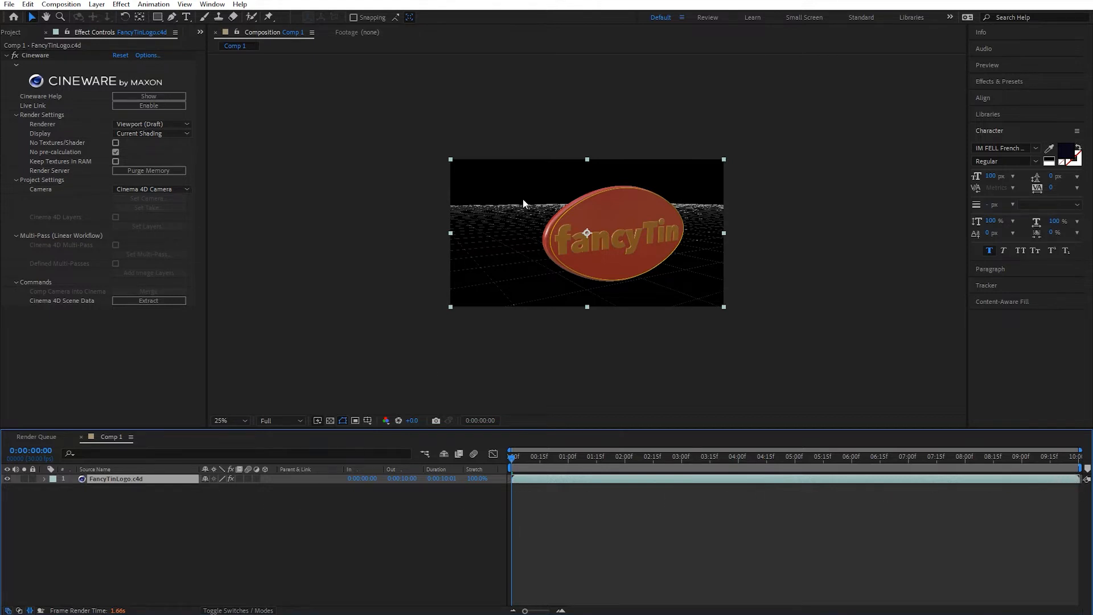
- Zoom the Comp 1 viewer to 50% to enlarge the fancyTin logo preview
click(229, 420)
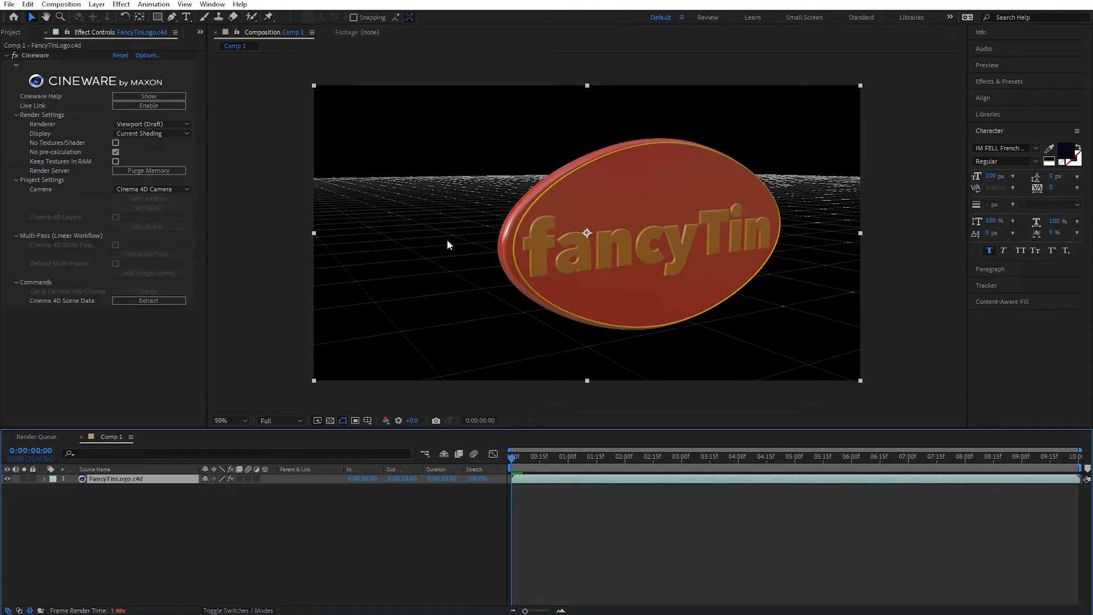
mouse_move(478, 207)
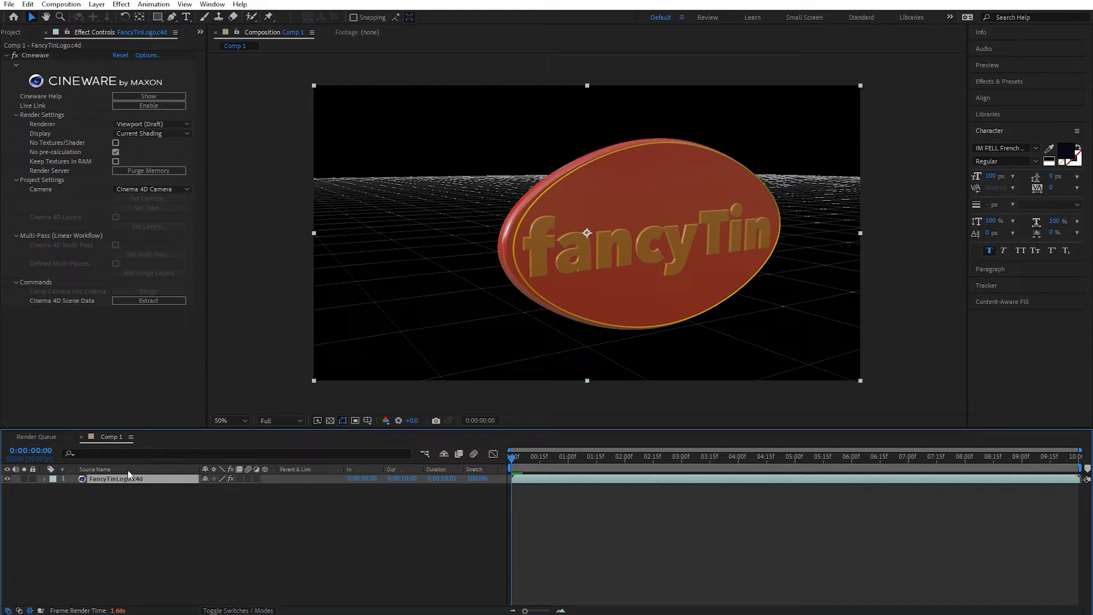
mouse_move(143, 495)
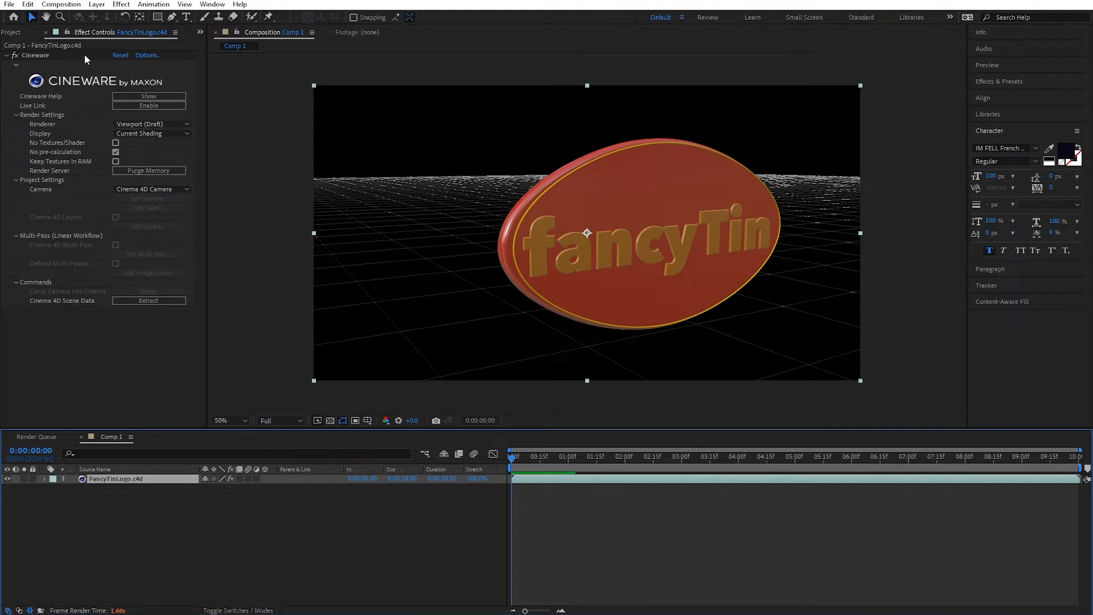
mouse_move(54, 426)
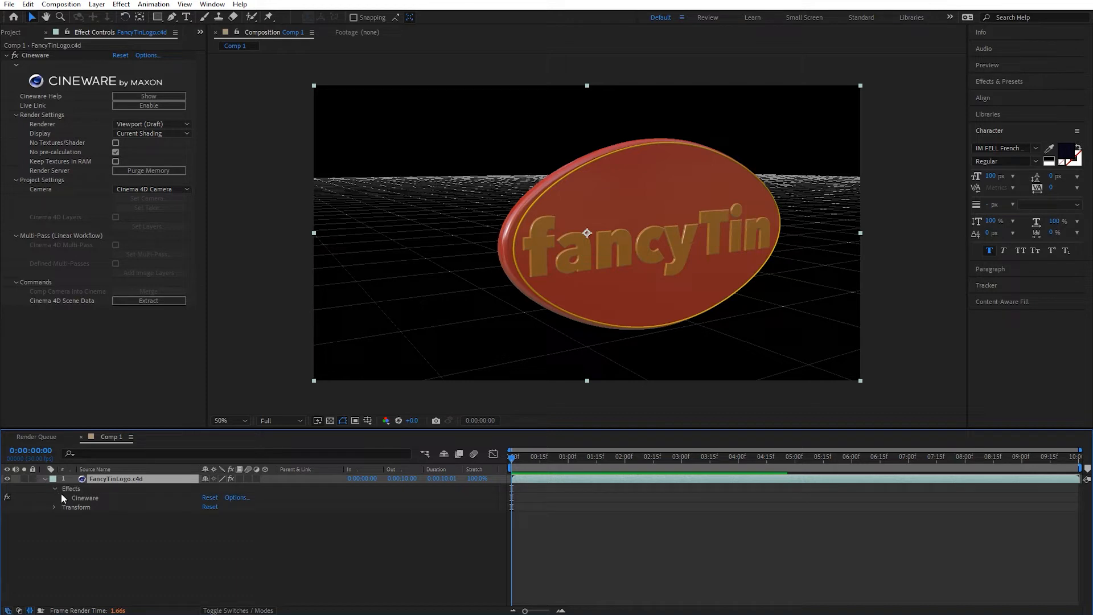
- Change the layer's Cineware Renderer from Viewport (Draft) to Current for full shading
click(59, 498)
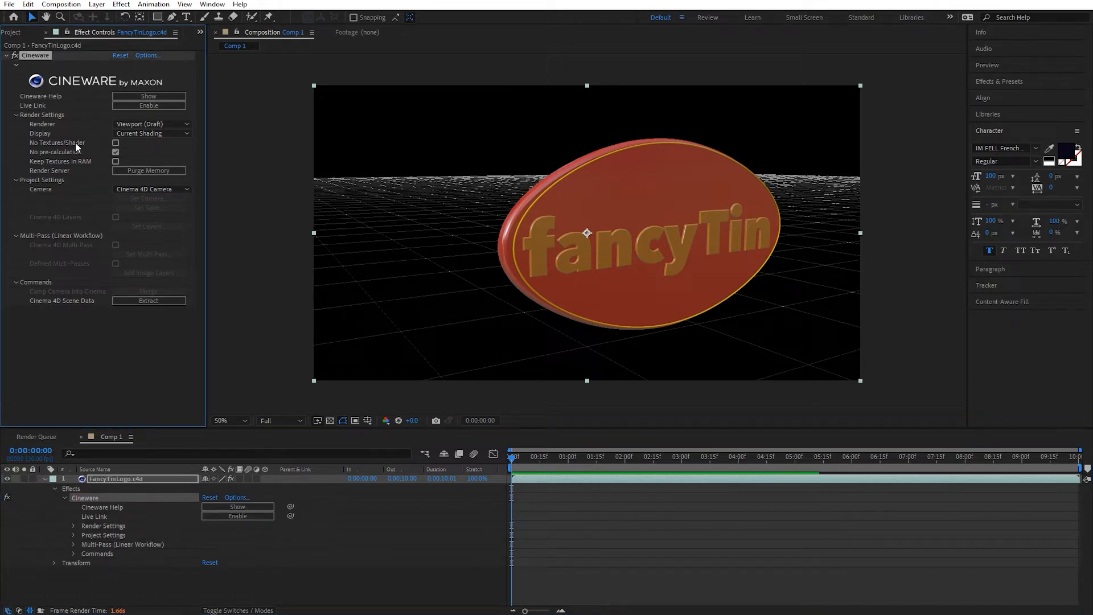
mouse_move(47, 126)
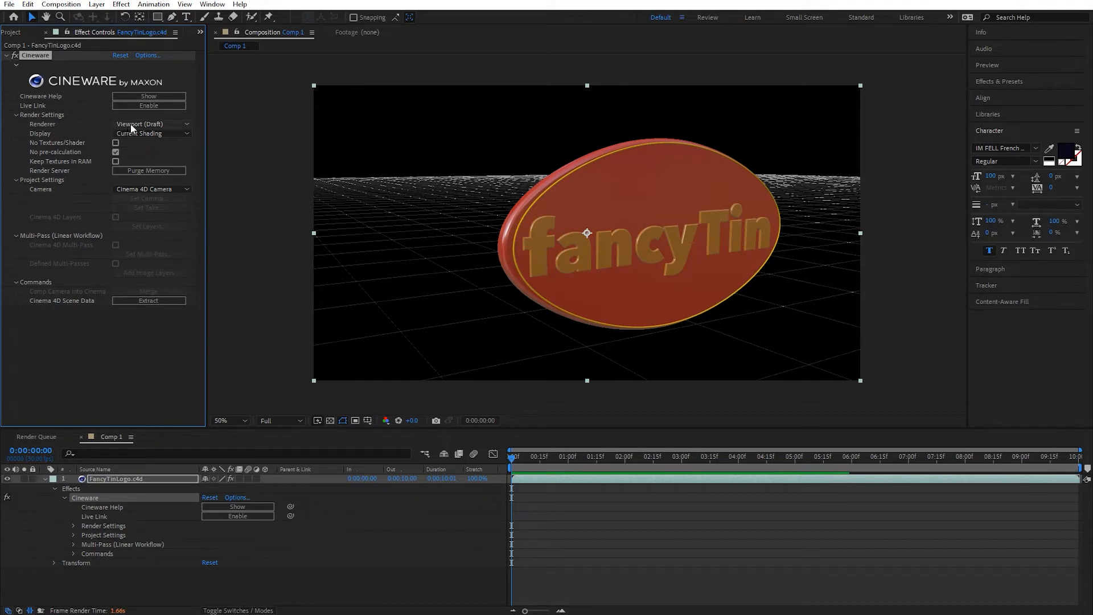
mouse_move(153, 133)
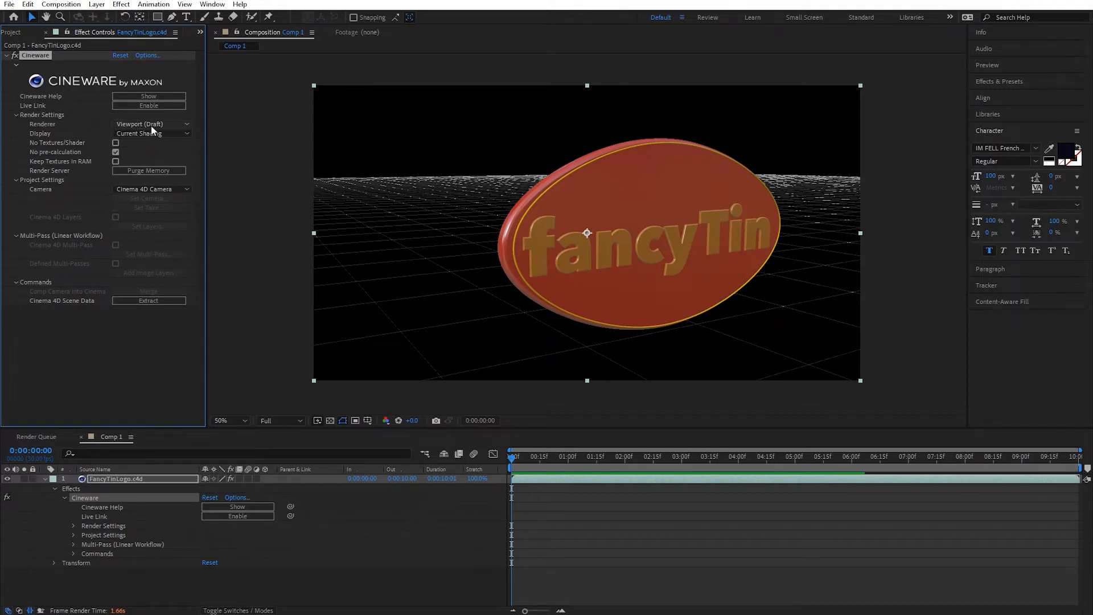
click(150, 124)
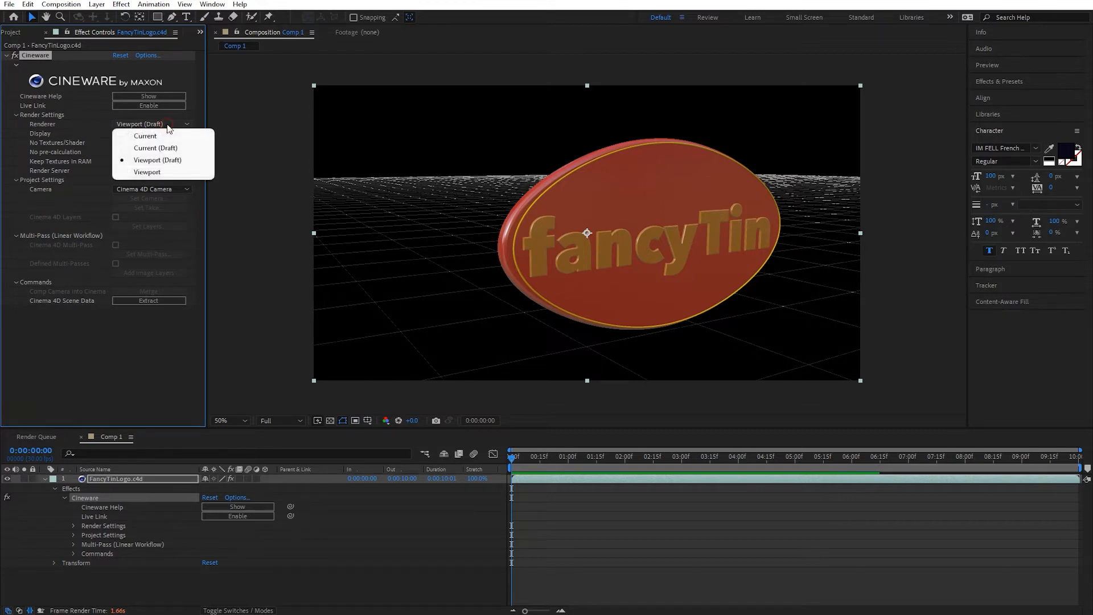
click(145, 135)
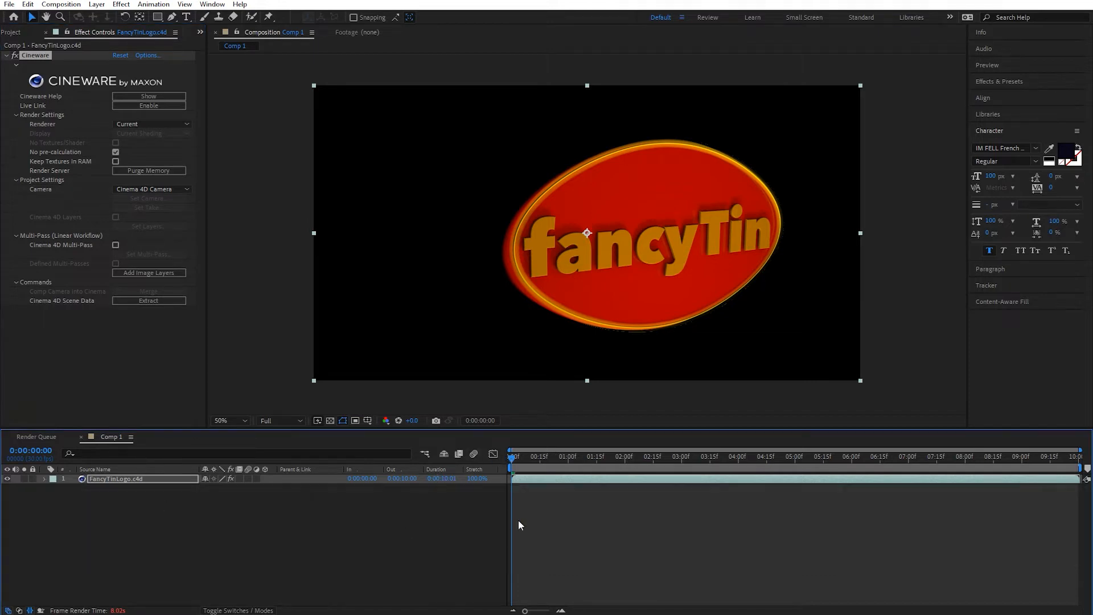
mouse_move(510, 549)
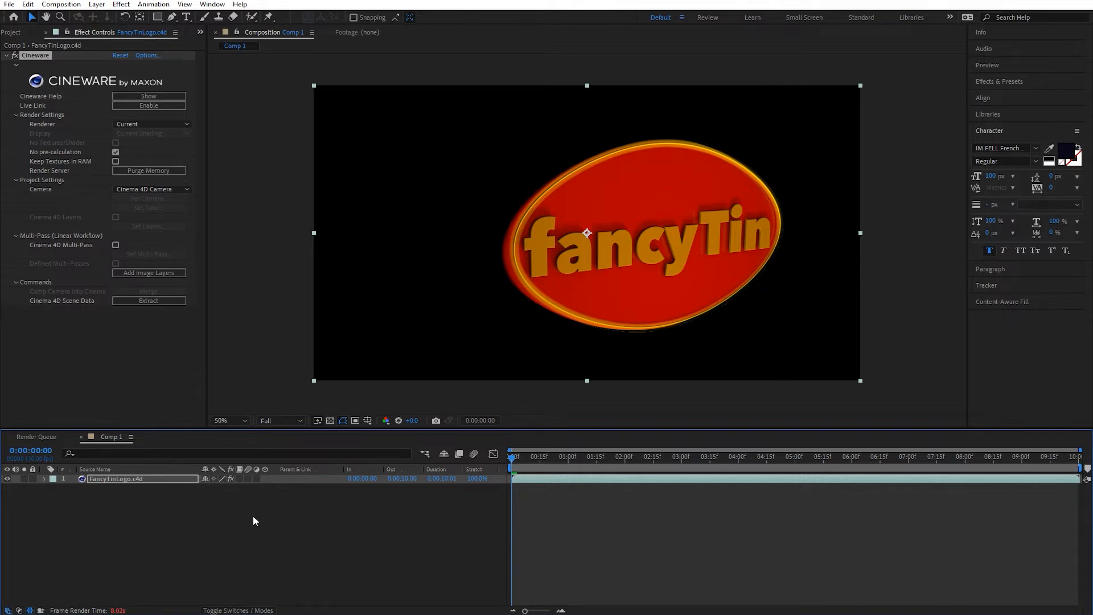
mouse_move(280, 525)
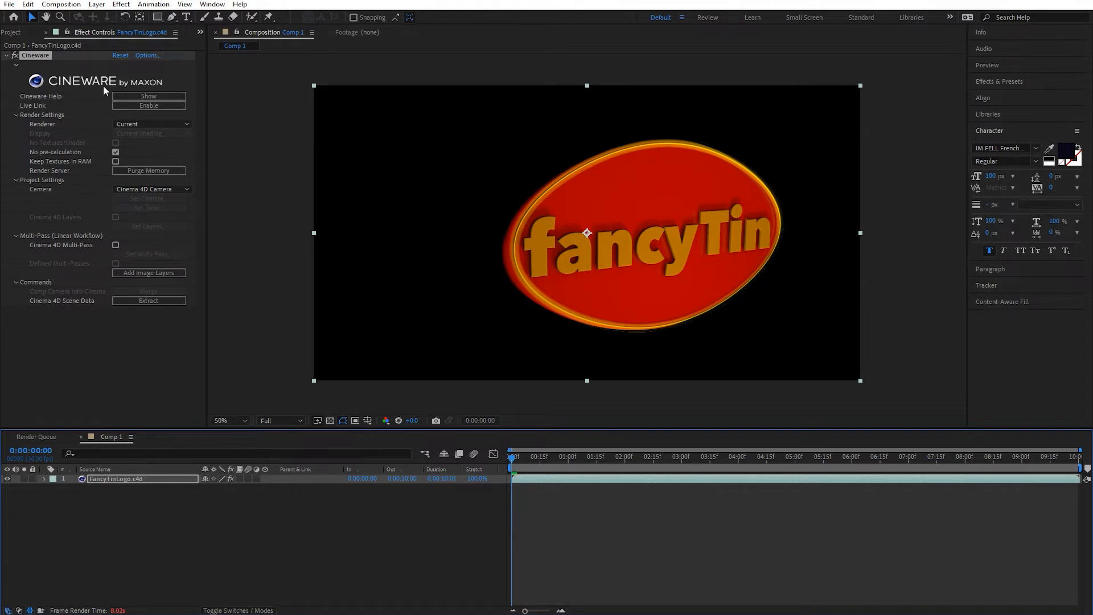
- Add Comp 1 to the Render Queue via the Composition menu
click(65, 5)
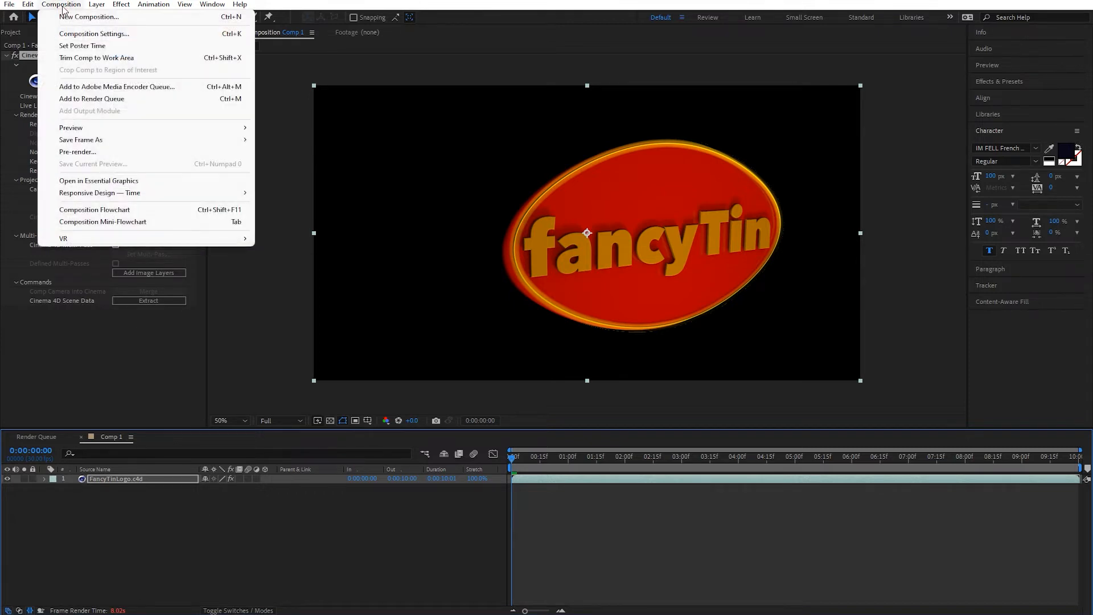
click(91, 98)
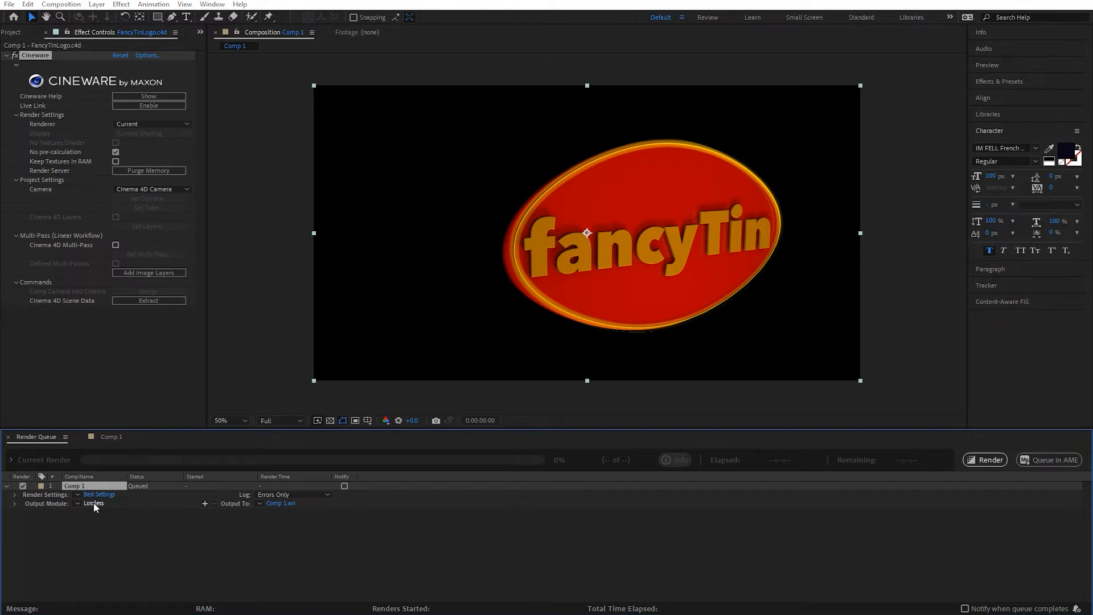
- Set the output module format to PNG Sequence with default compression and confirm
click(93, 503)
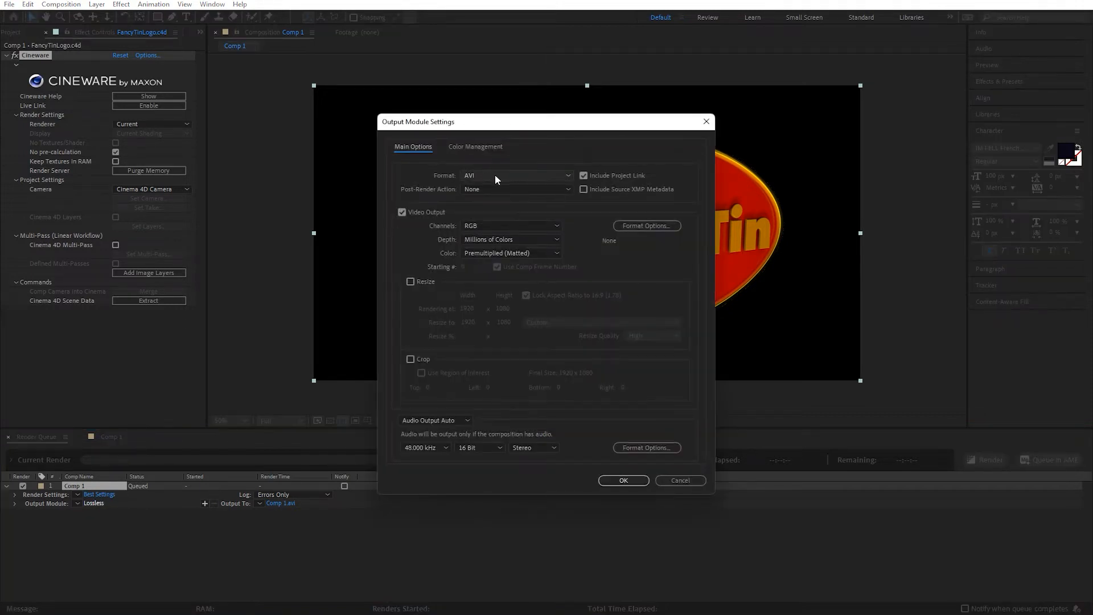
click(515, 176)
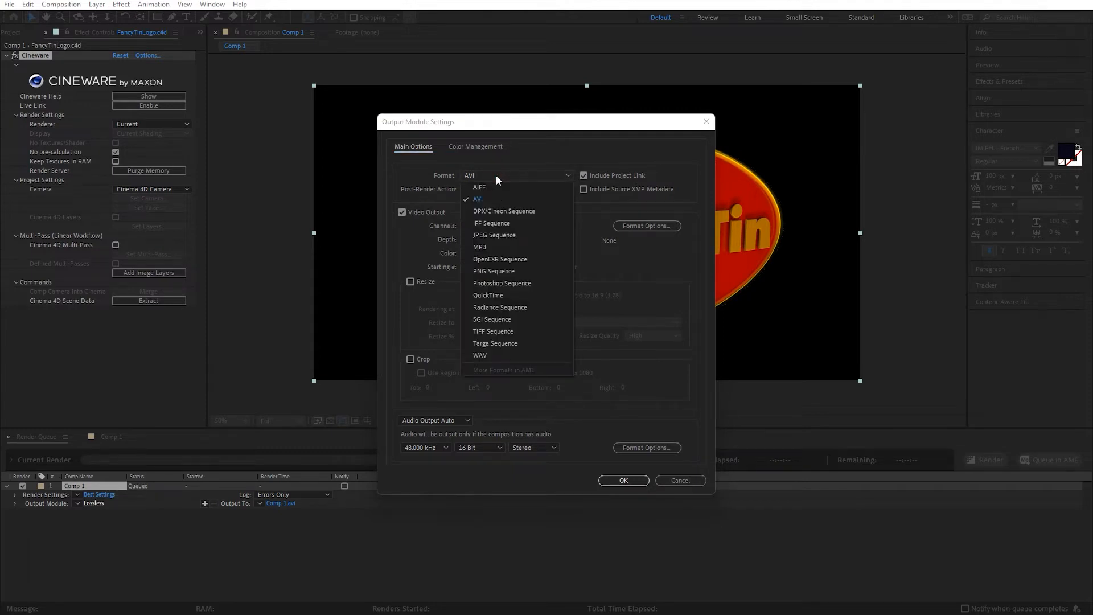
mouse_move(505, 272)
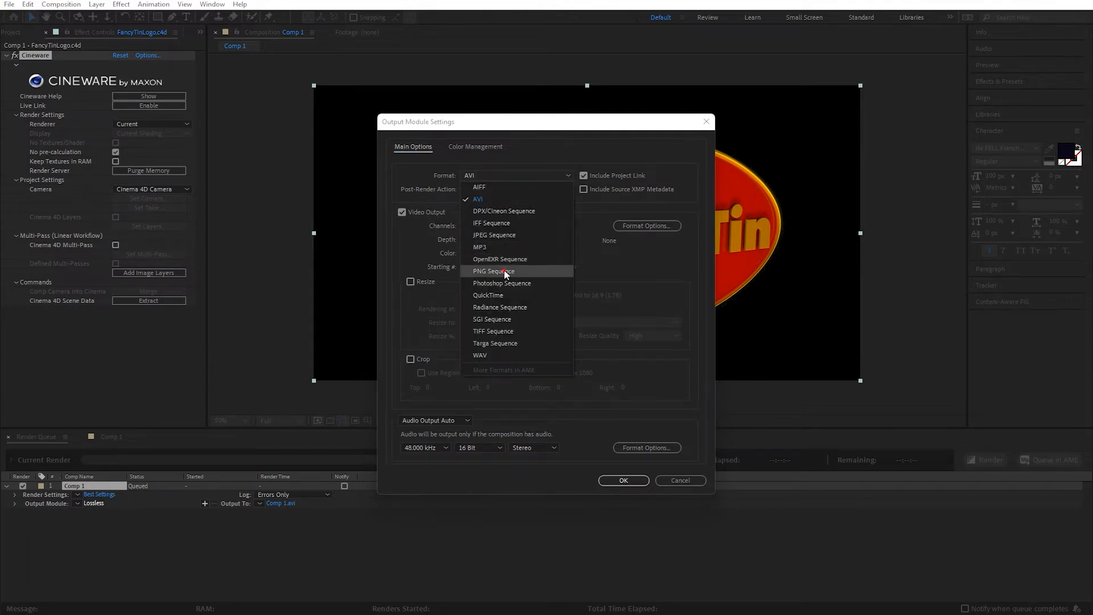
click(494, 271)
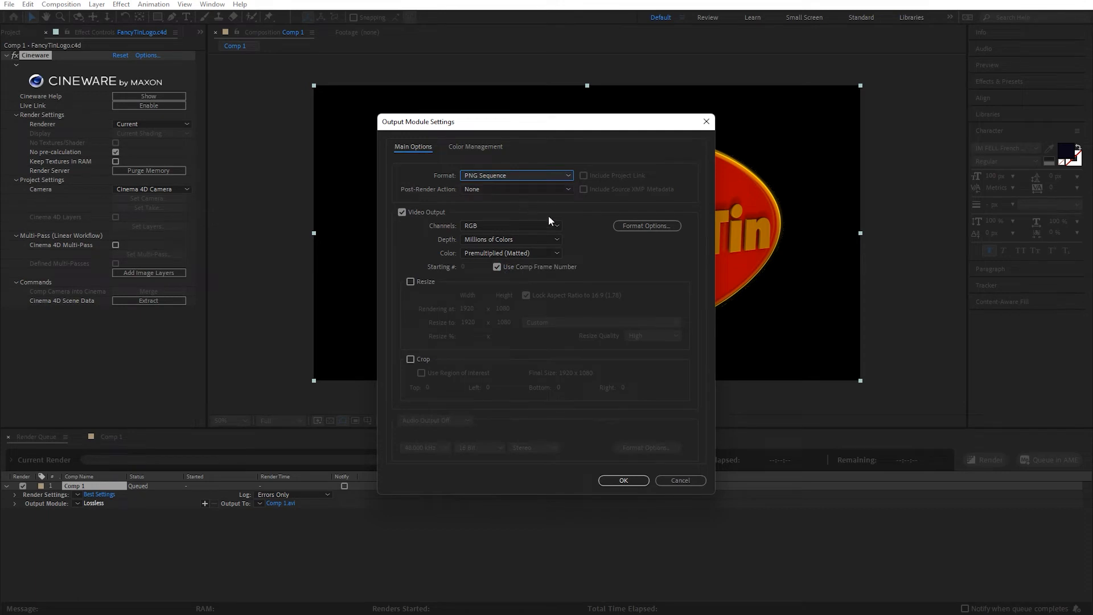
click(647, 226)
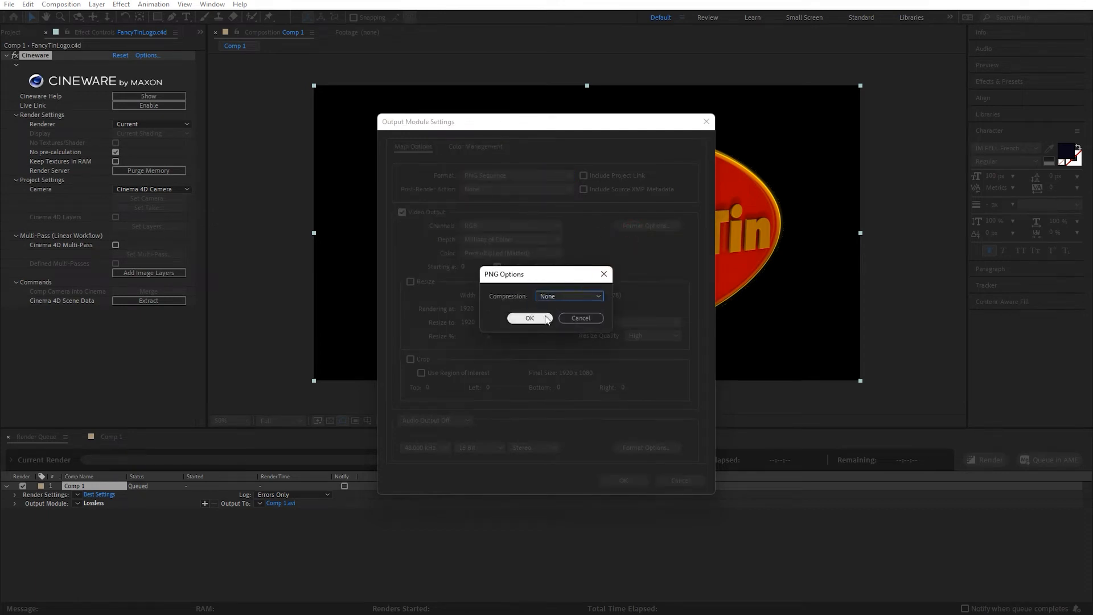
click(529, 318)
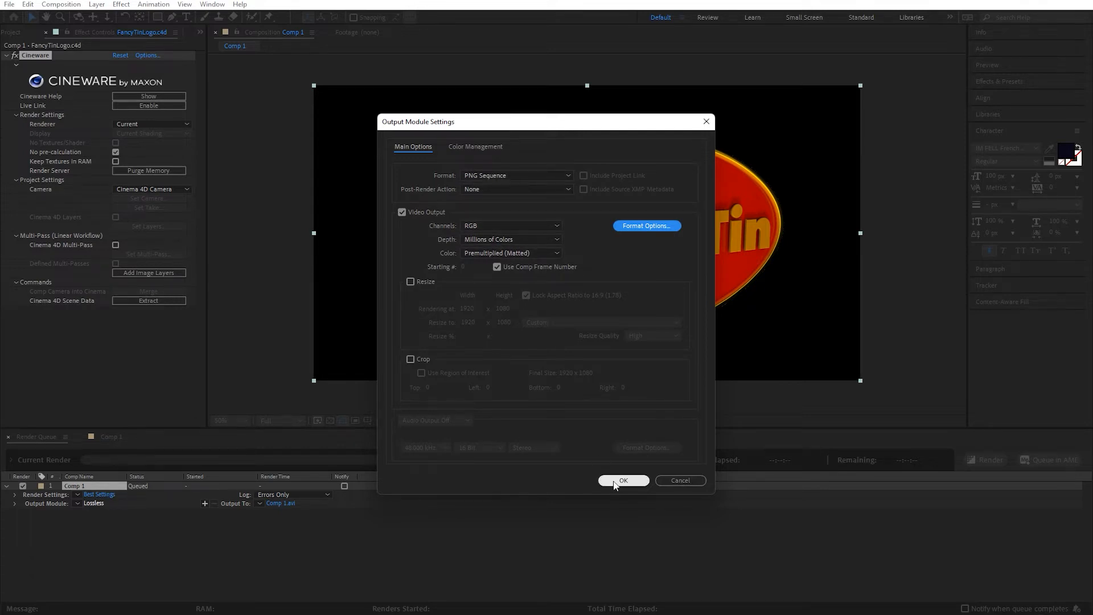
click(624, 480)
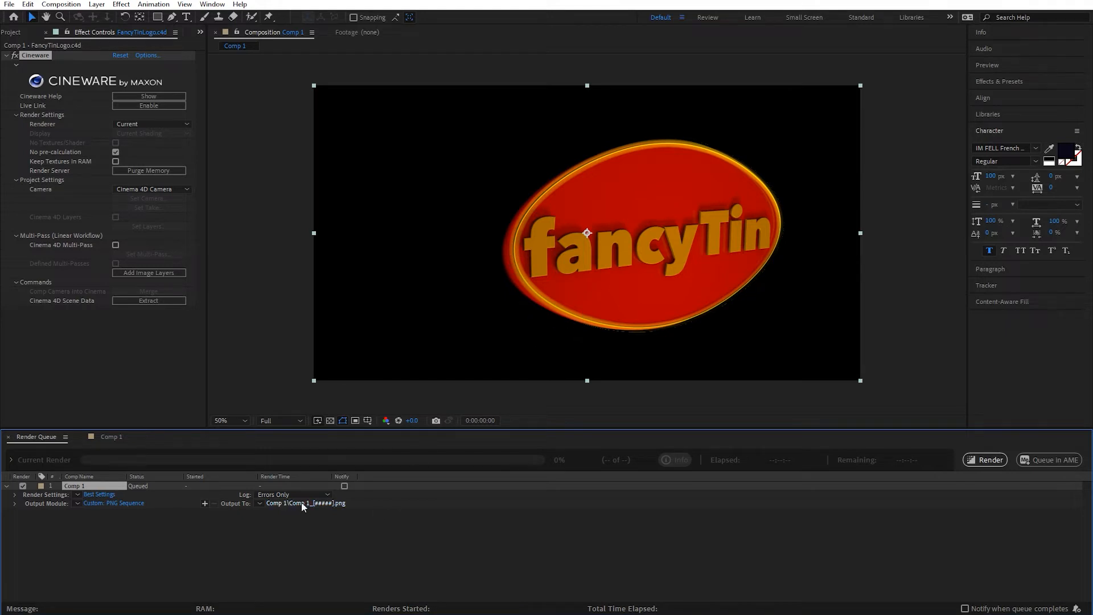
- Point Output To at a new fancyTinRender folder created on the Desktop and save
click(308, 503)
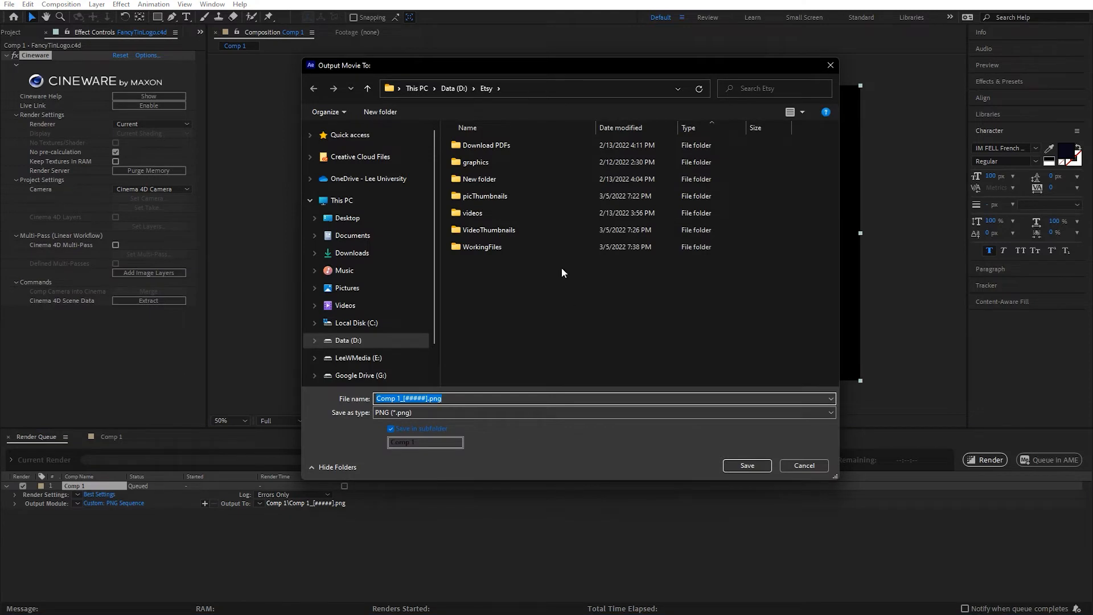
click(348, 218)
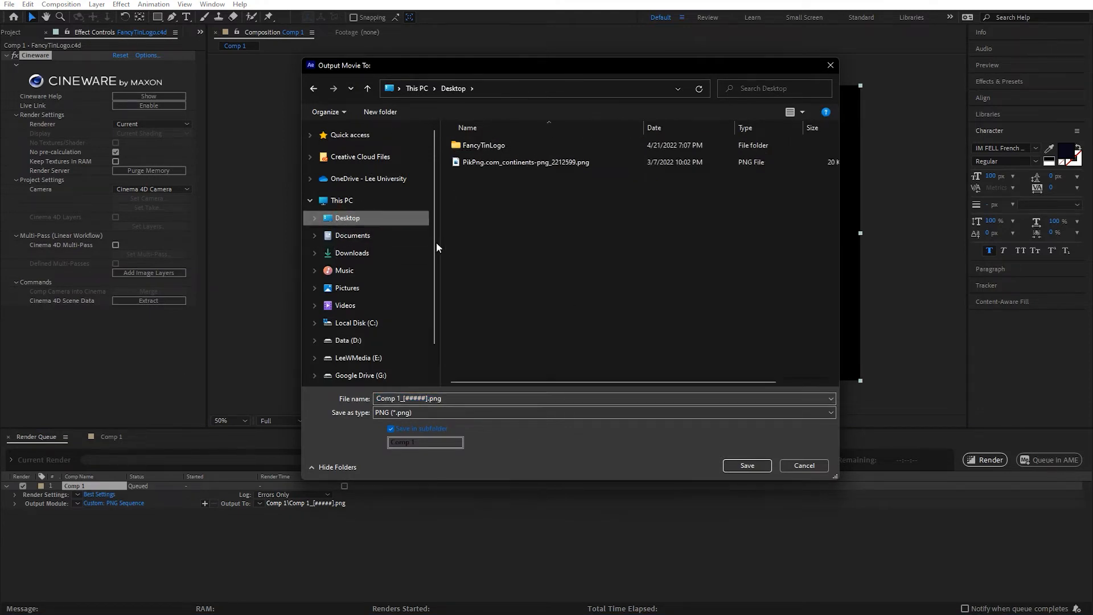
click(380, 111)
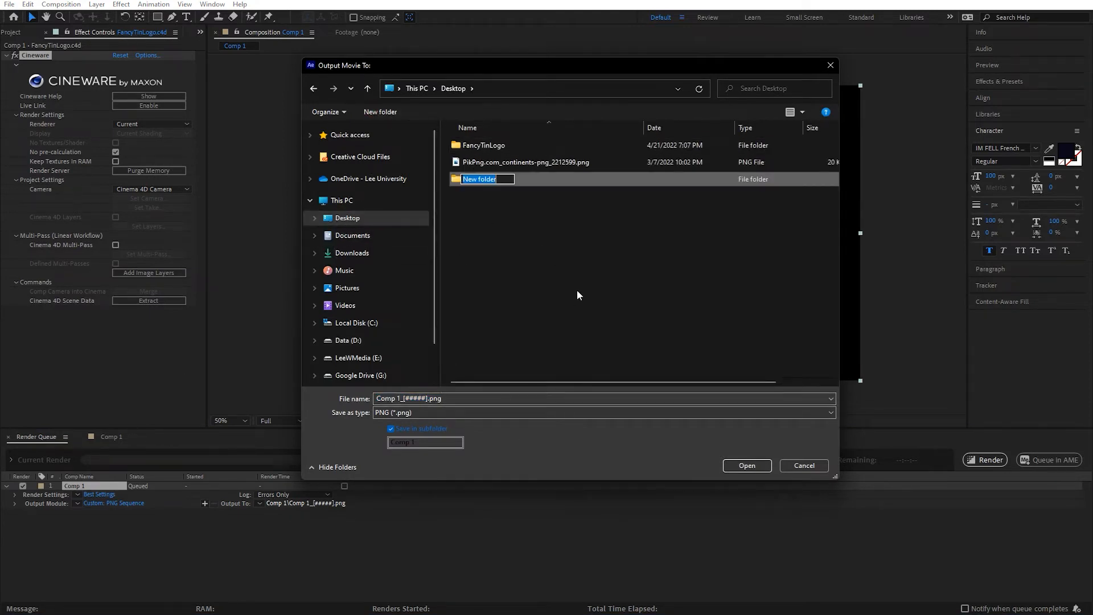
text(fancyTinRender)
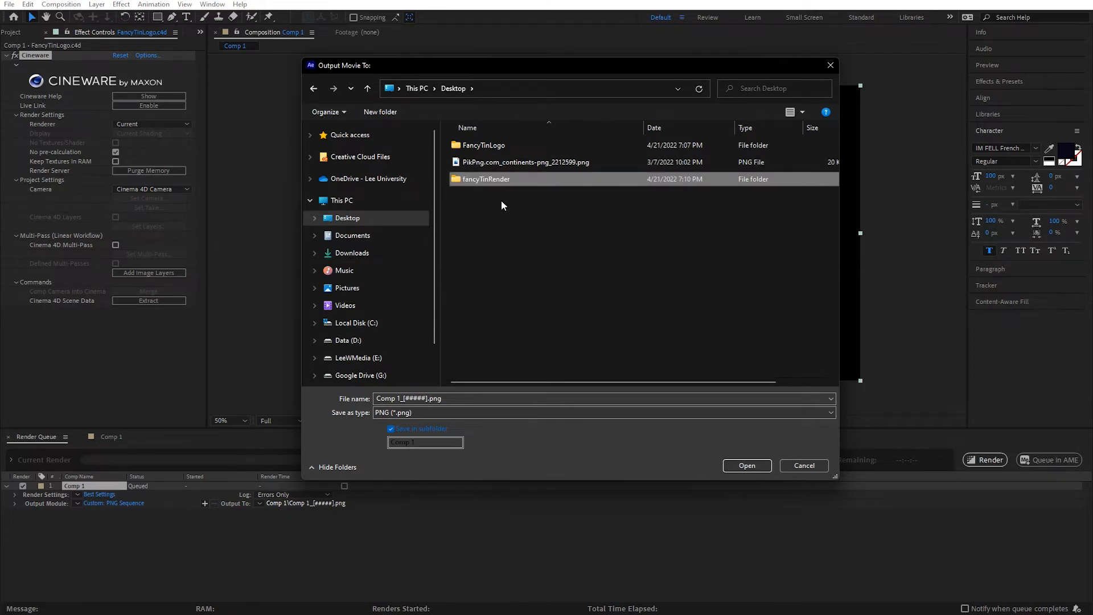
double_click(486, 179)
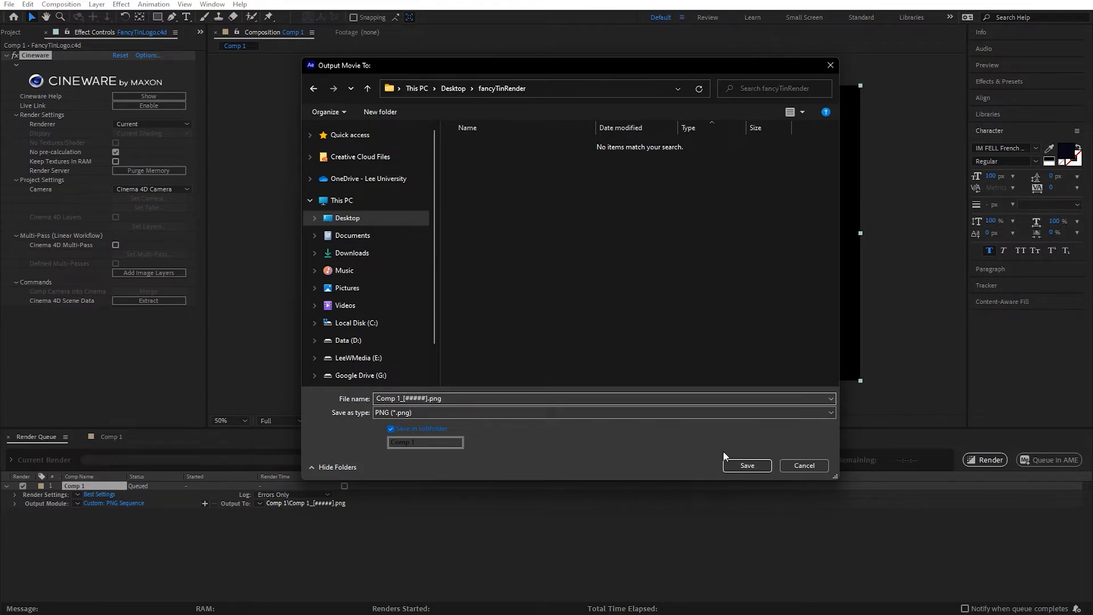
click(747, 464)
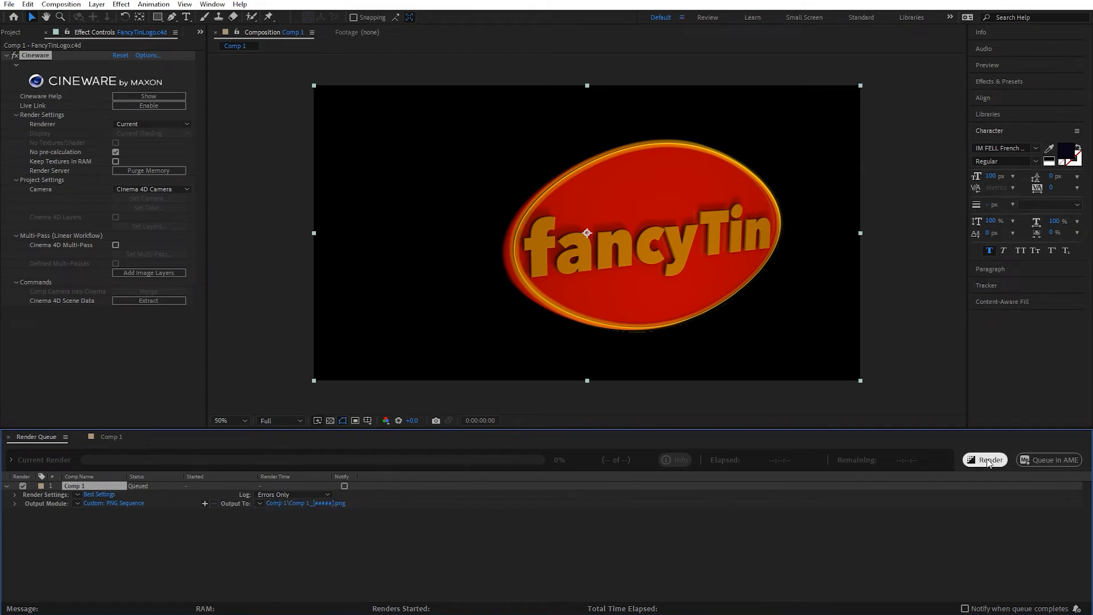
- Start the Render Queue so Comp 1 begins writing its 300 PNG frames
click(984, 458)
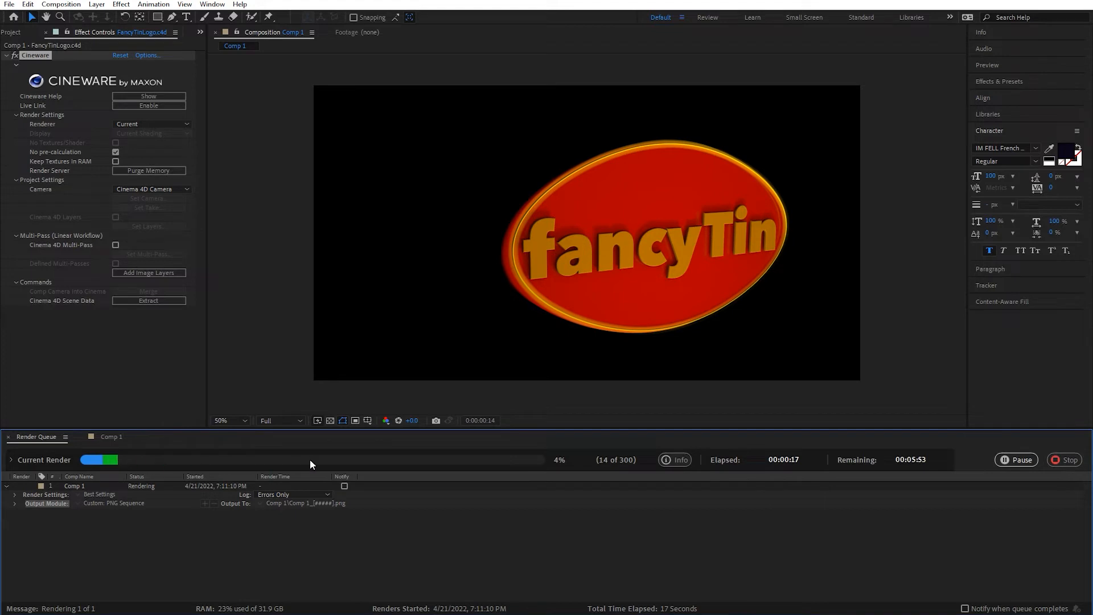
mouse_move(228, 463)
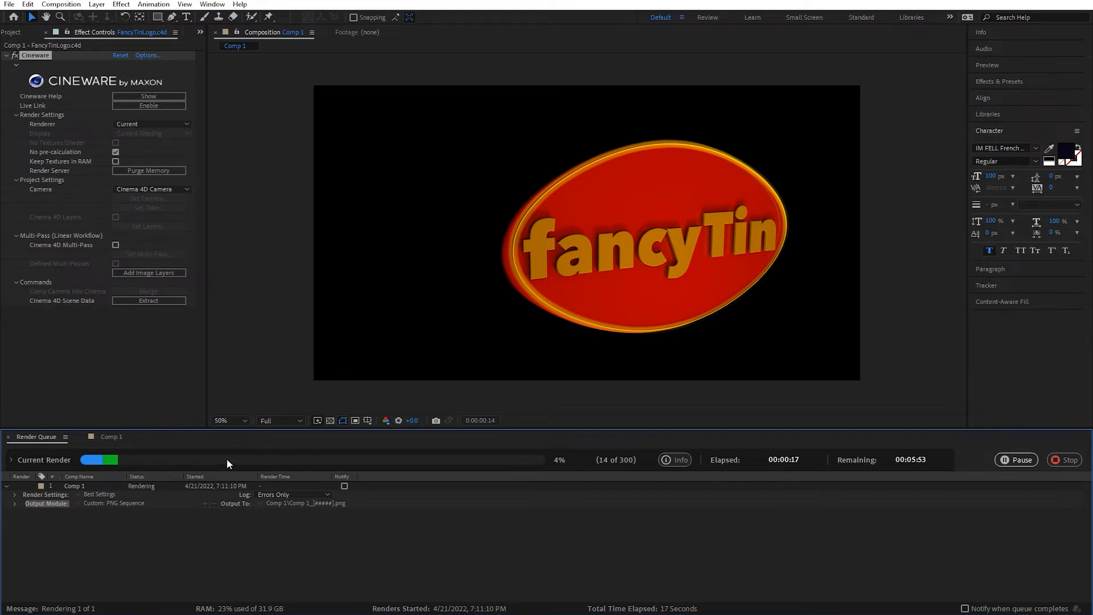
- Browse the Desktop's Comp 1 folder in File Explorer to confirm 300 rendered PNG frames
click(1069, 459)
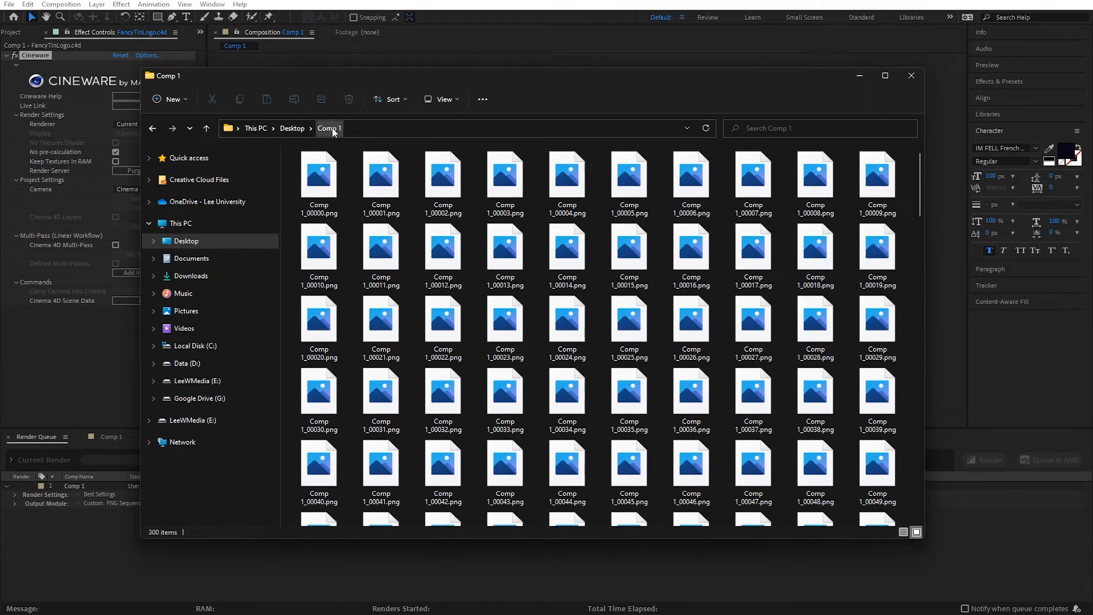
mouse_move(323, 191)
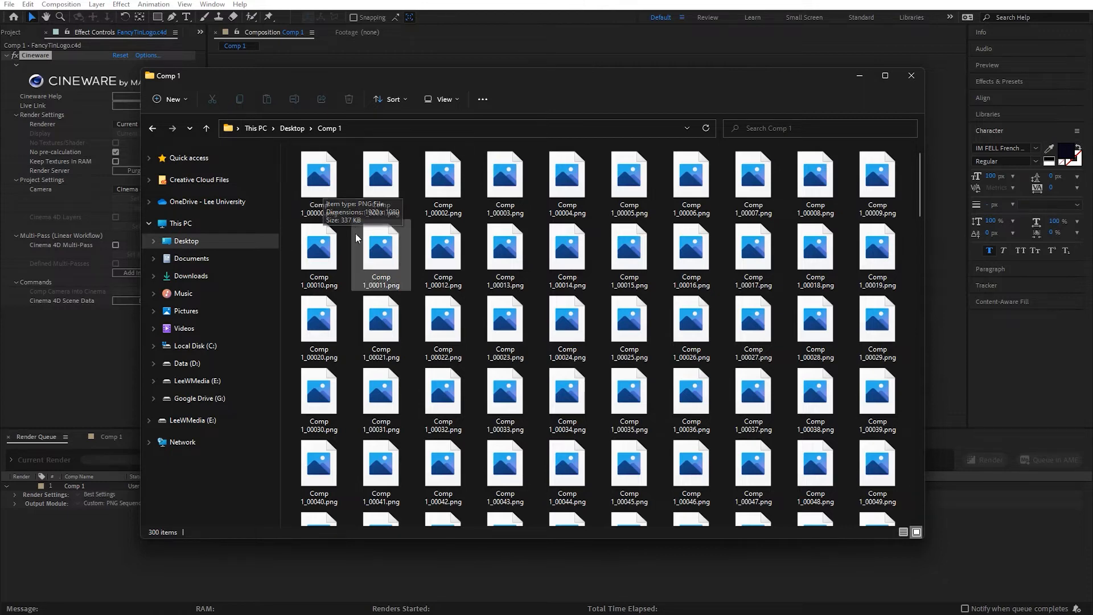
click(442, 176)
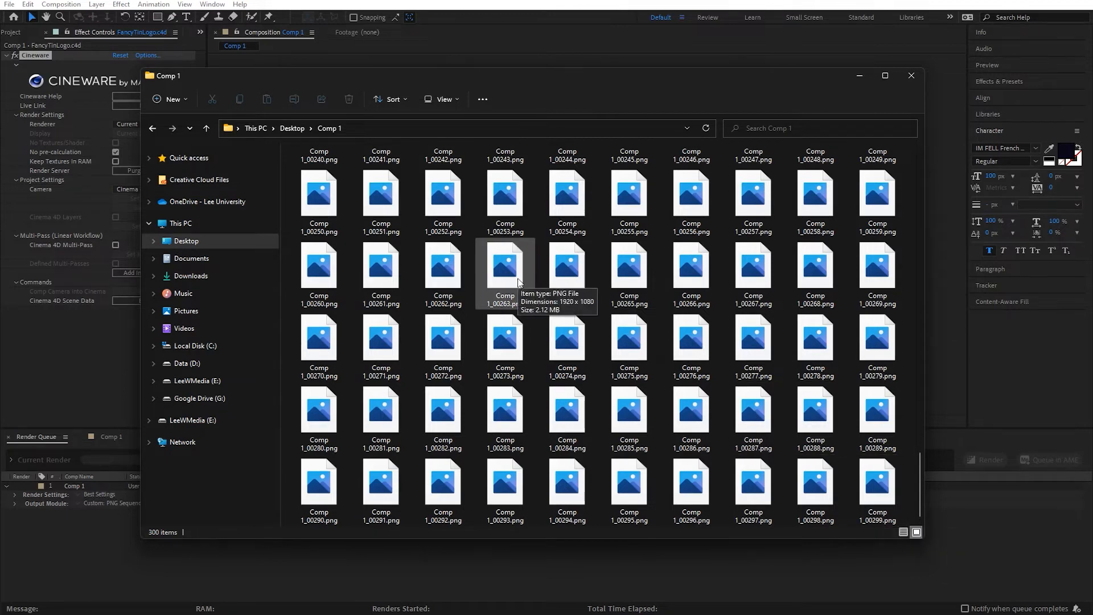
mouse_move(523, 271)
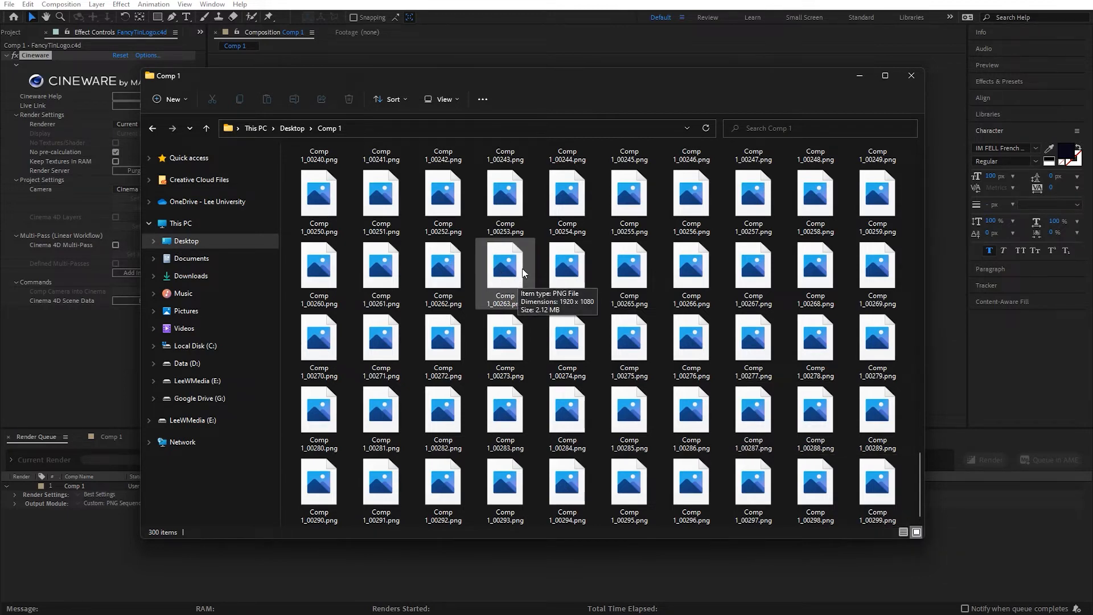
mouse_move(510, 276)
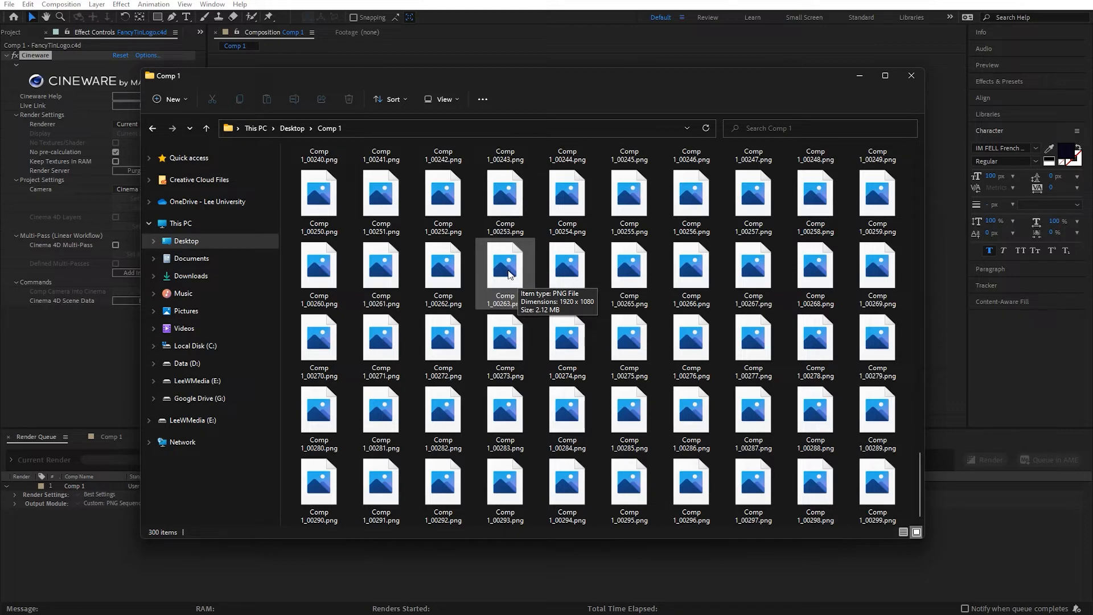
mouse_move(878, 107)
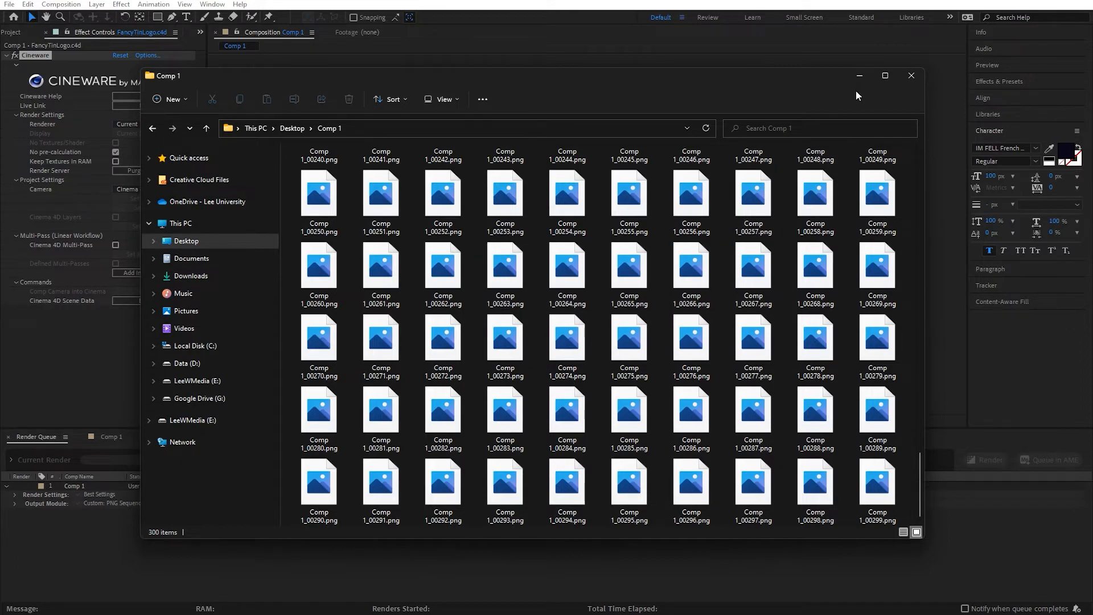
mouse_move(859, 75)
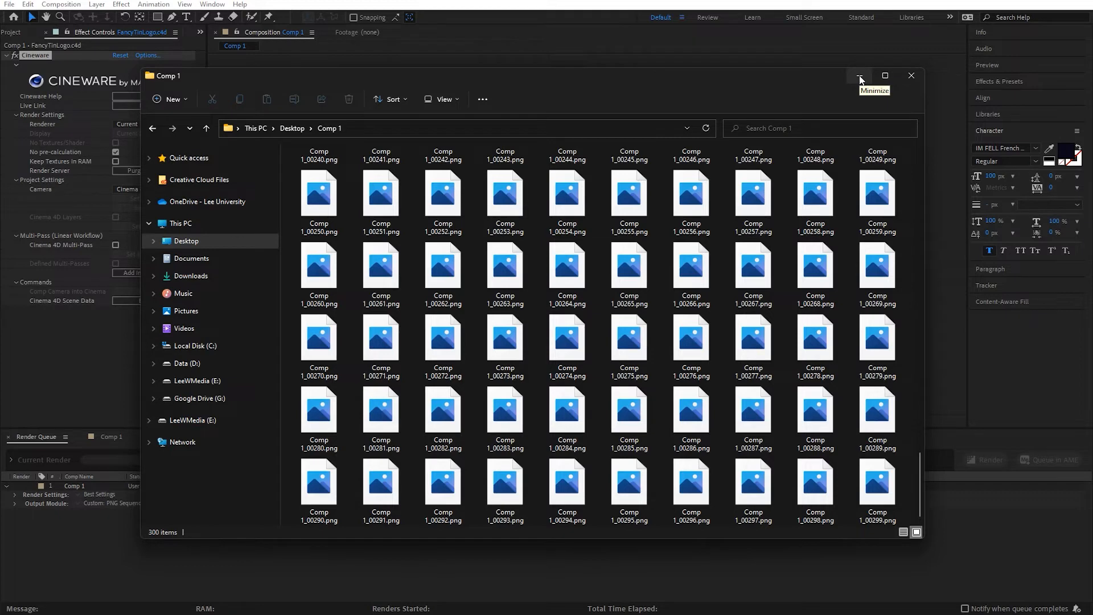
mouse_move(737, 608)
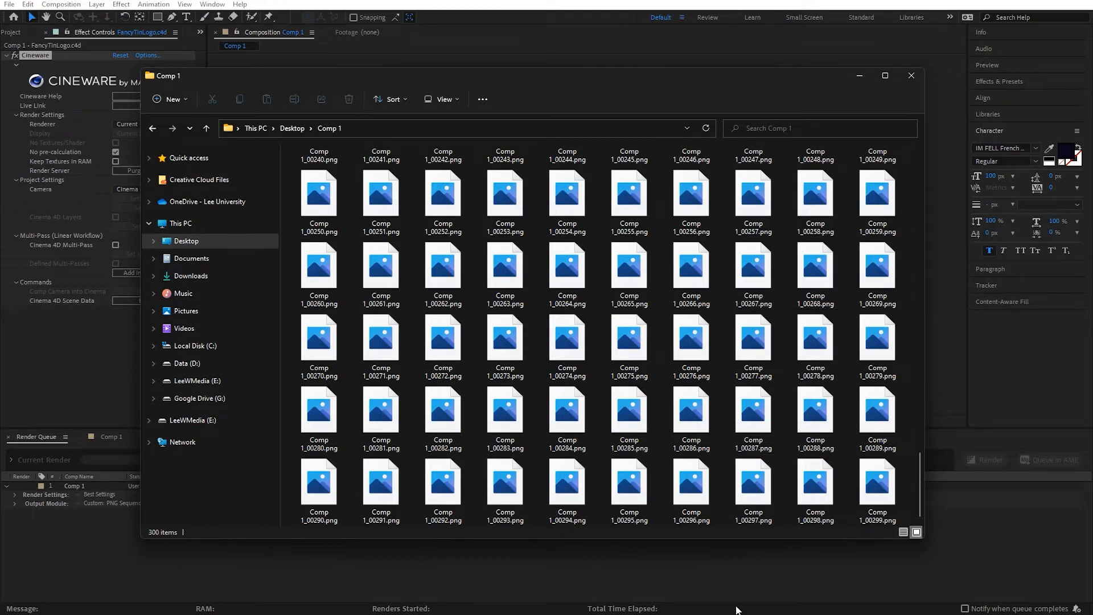
- Add Comp 1_00000.png as a PNG File Sequence source, creating an H.264 Match Source job
click(628, 412)
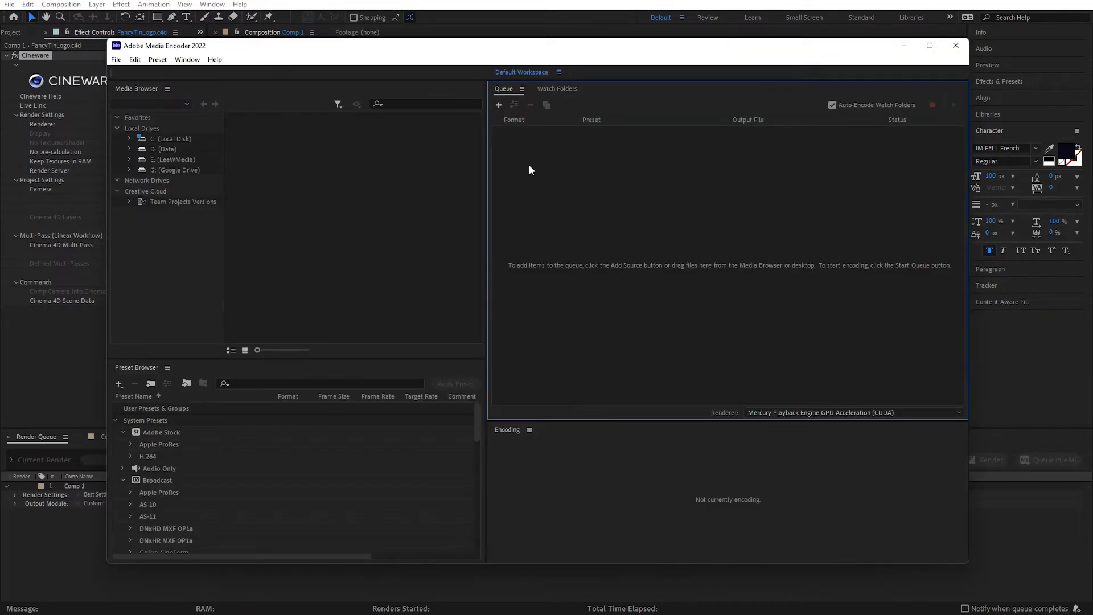
mouse_move(530, 147)
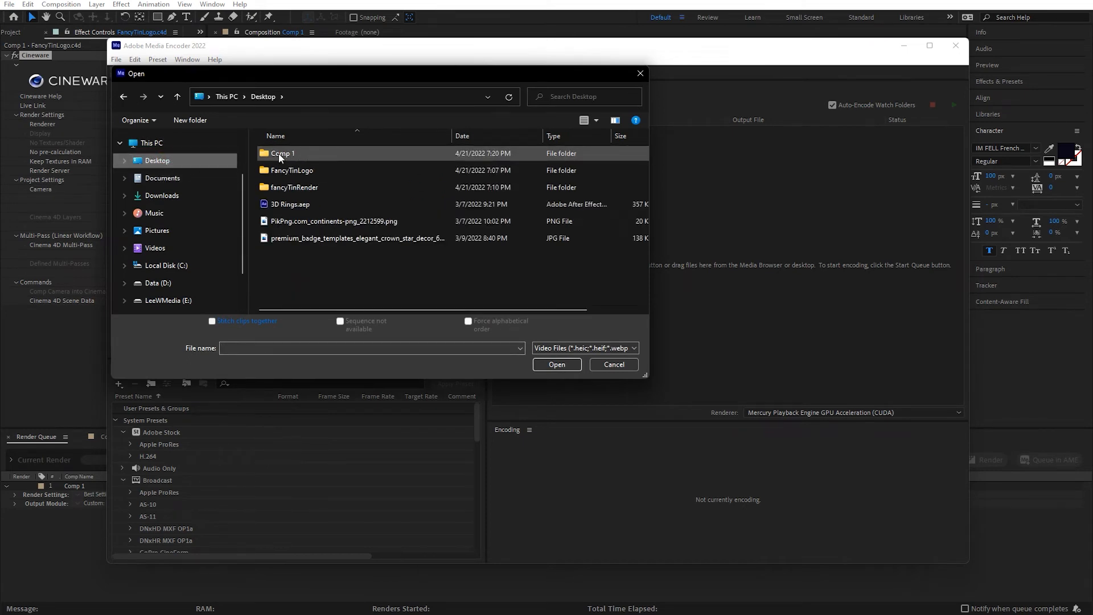
double_click(284, 152)
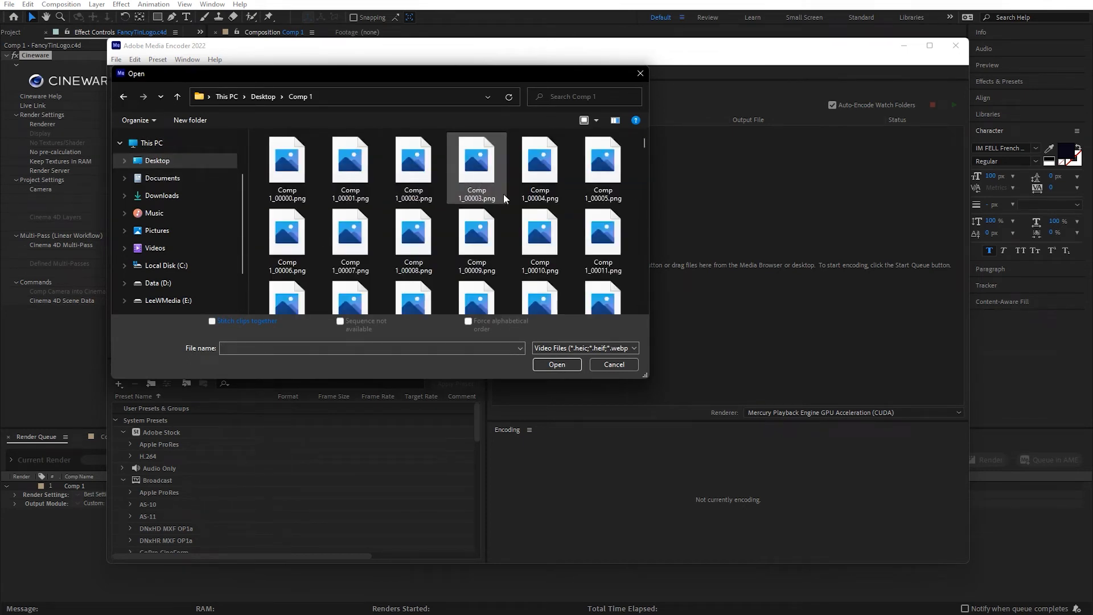
click(286, 162)
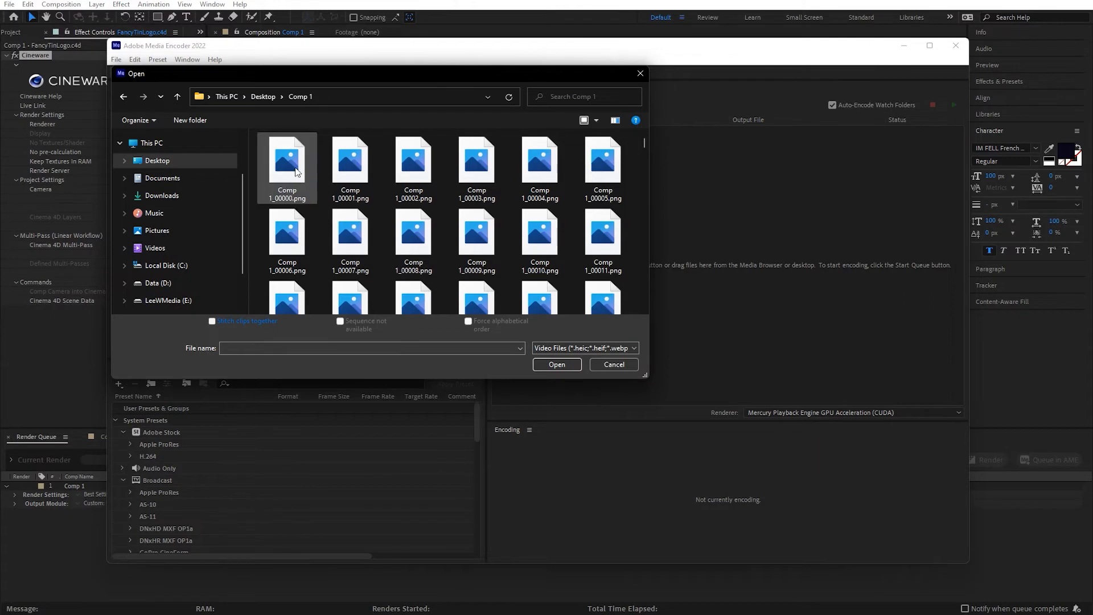
click(287, 158)
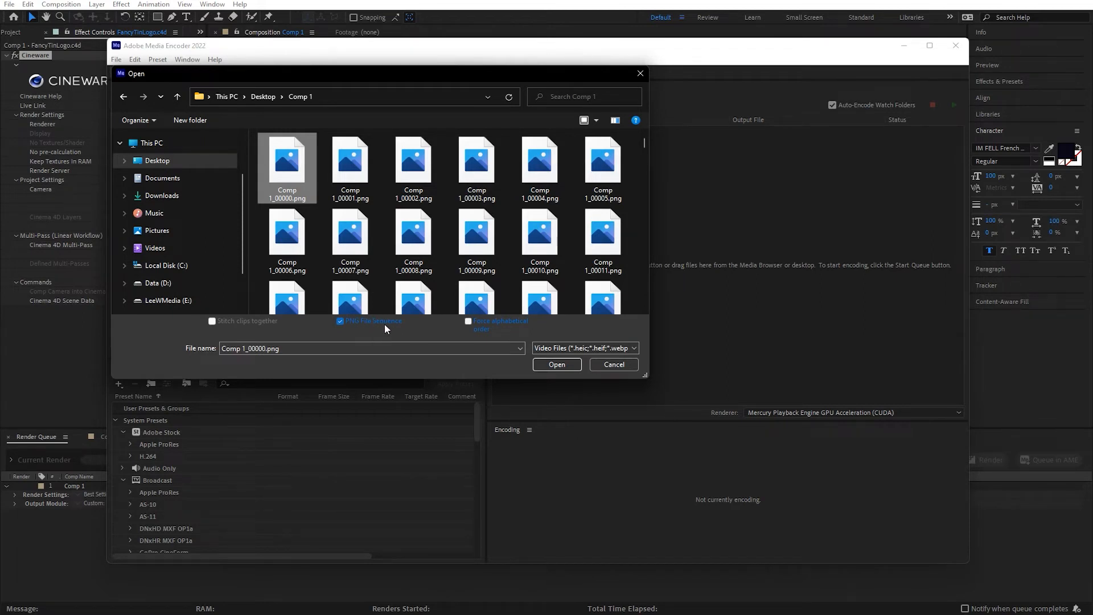
mouse_move(385, 325)
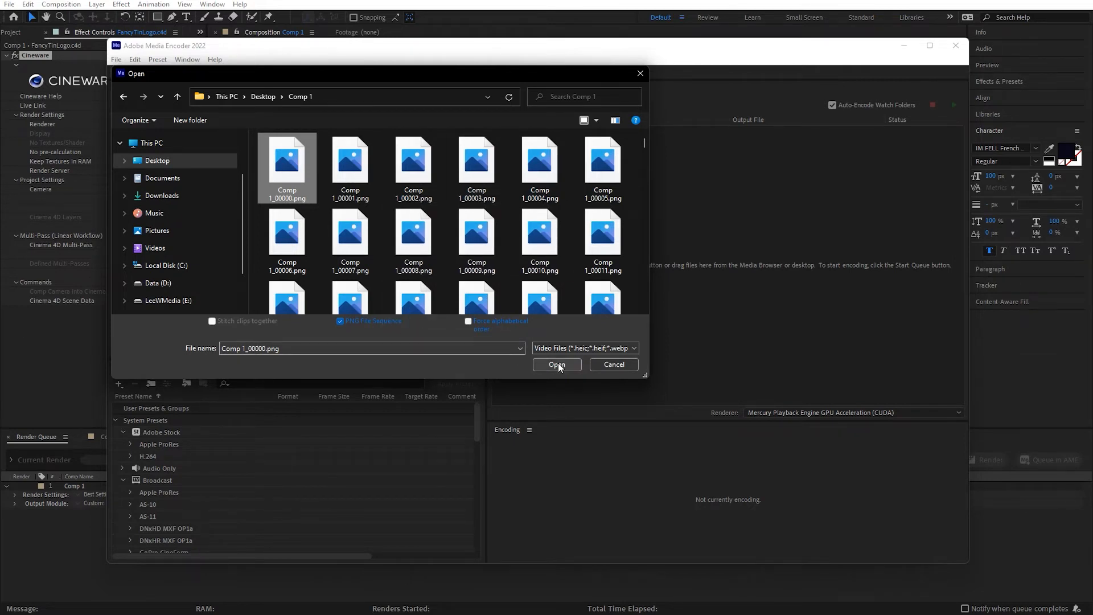
click(557, 364)
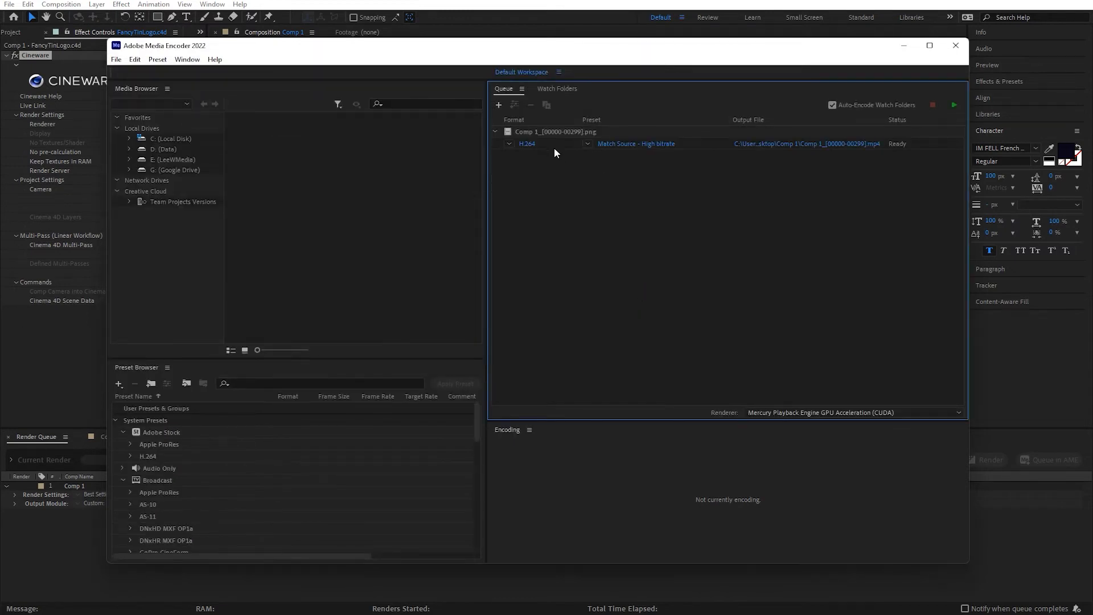
mouse_move(528, 134)
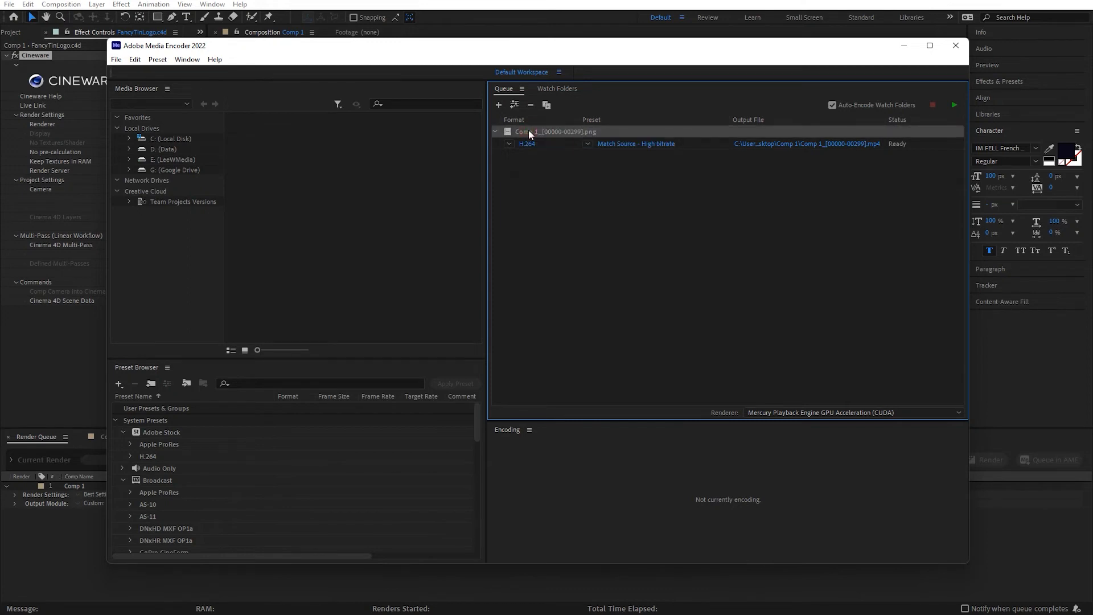
mouse_move(567, 137)
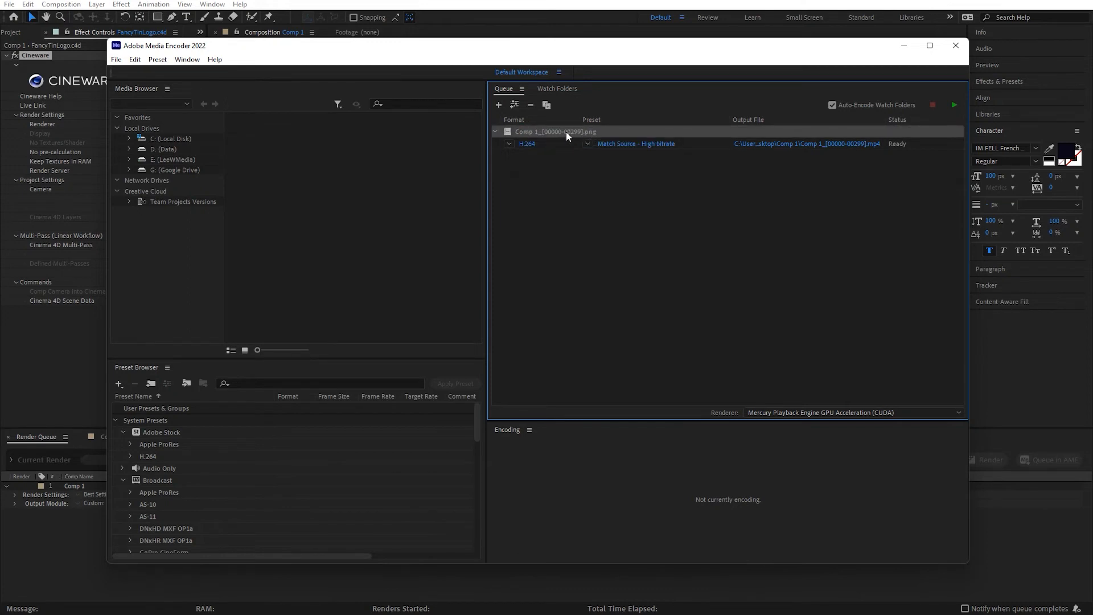
- Interpret the queued sequence footage with an assumed frame rate of 30 fps
right_click(568, 132)
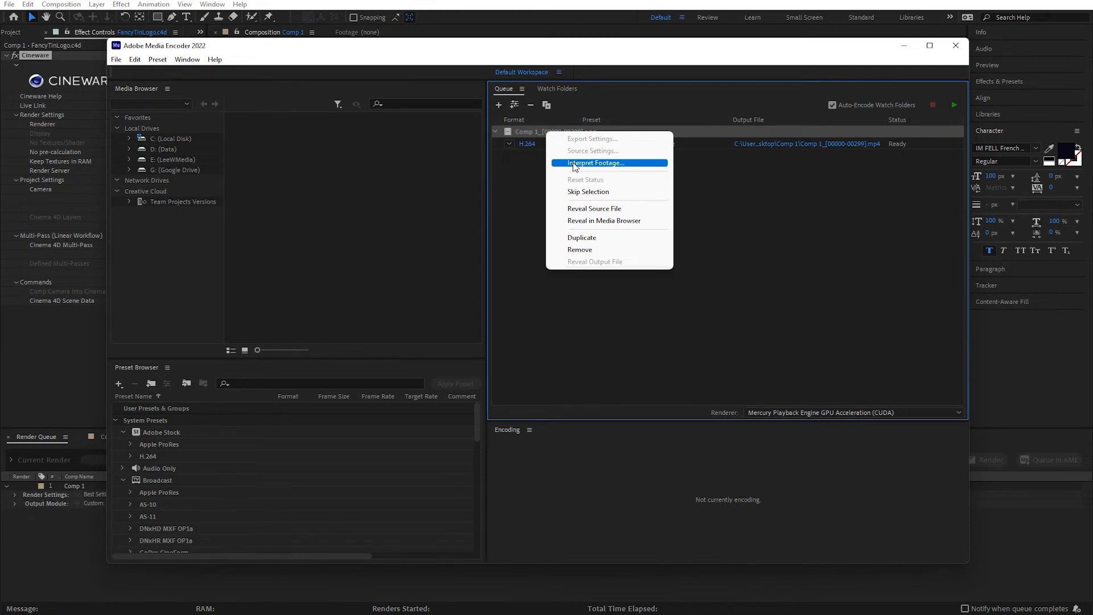
click(595, 163)
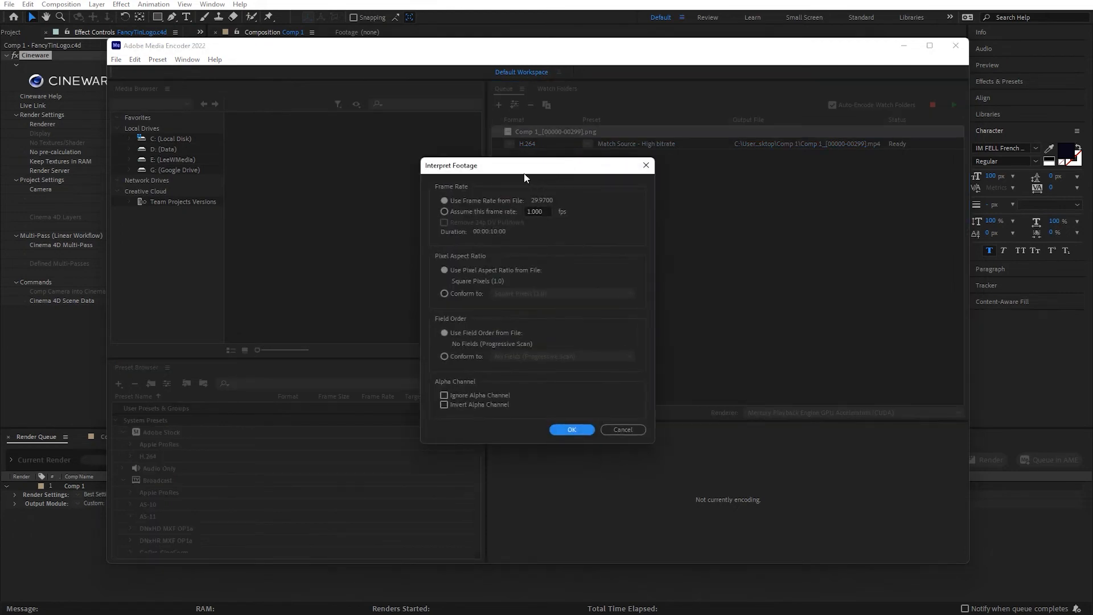
drag(524, 165, 468, 148)
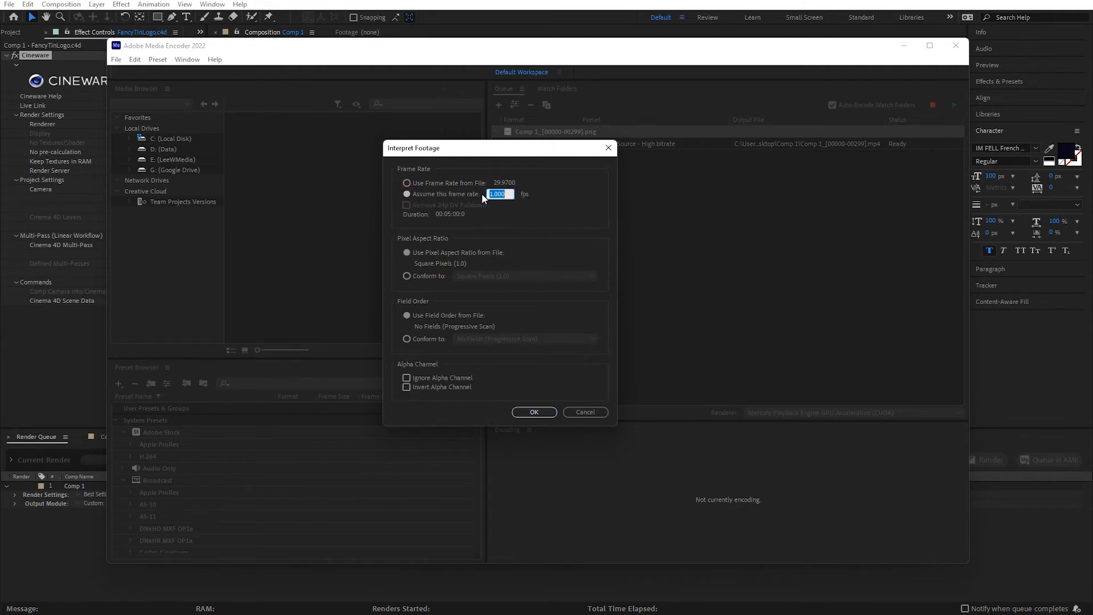
text(30)
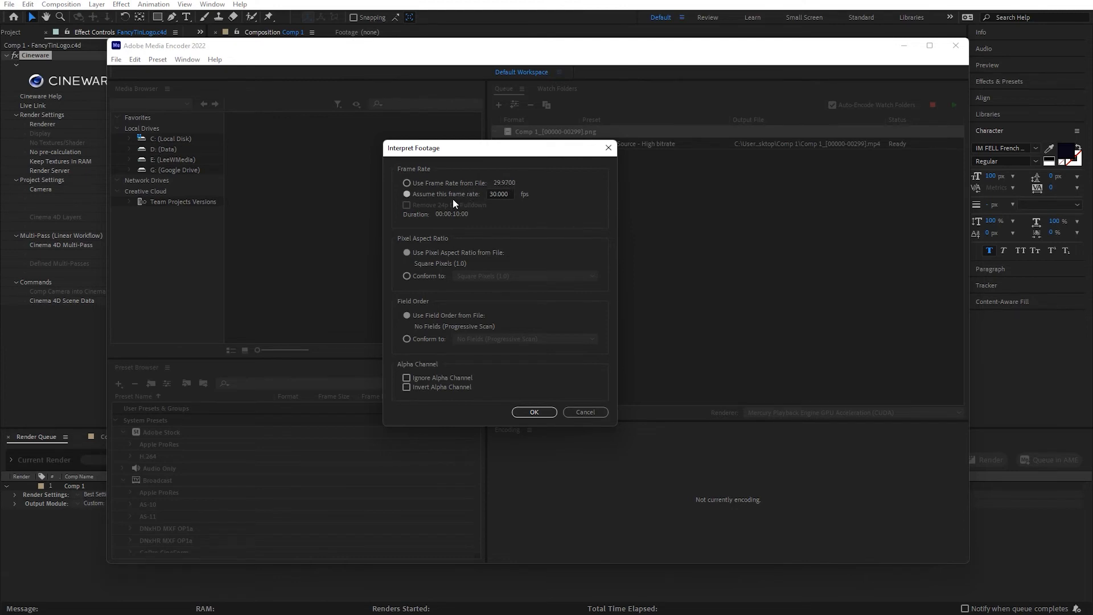
mouse_move(485, 204)
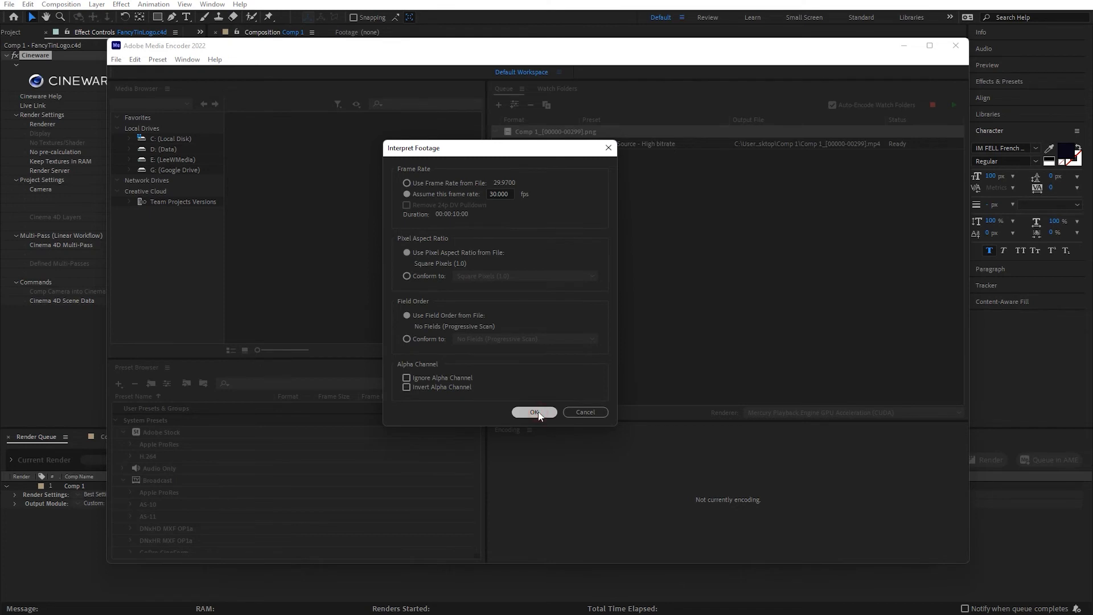
click(535, 412)
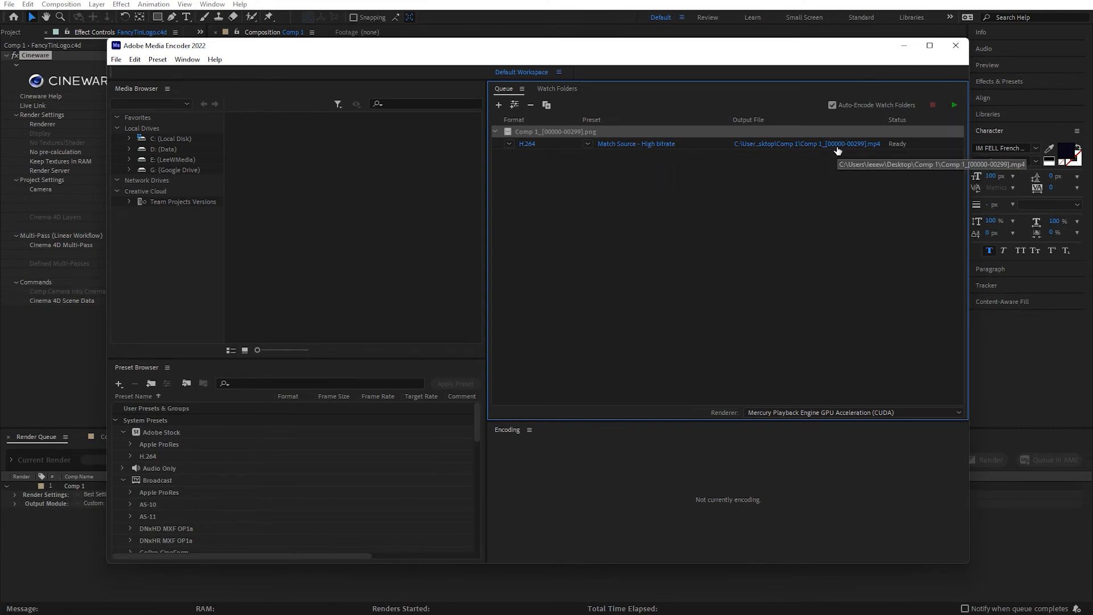
- Point the MP4 output file at the Desktop and start the encoding queue
click(805, 143)
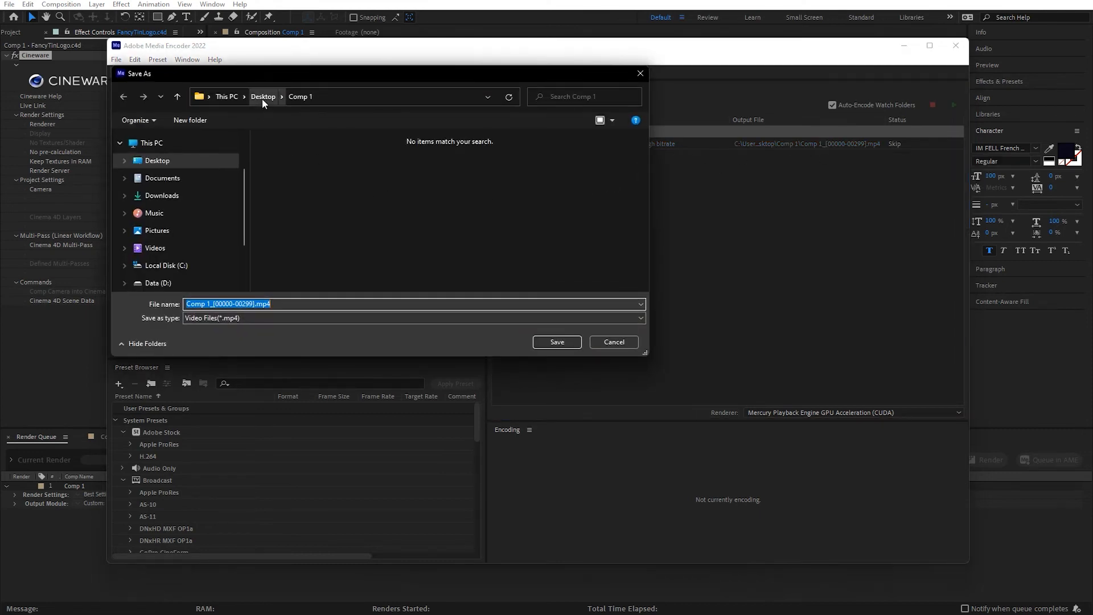
click(263, 96)
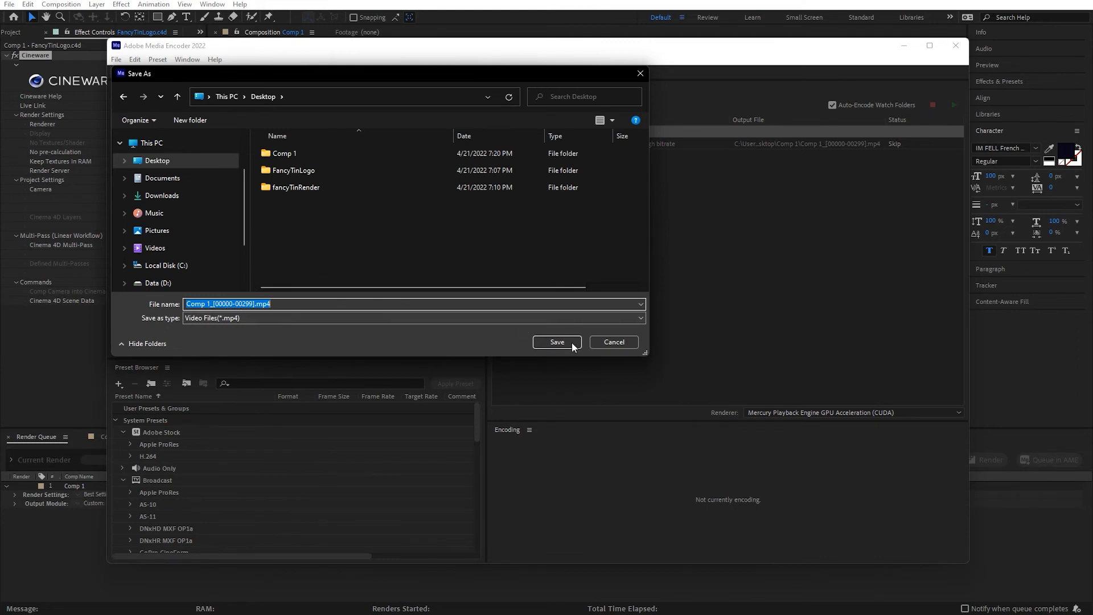
click(556, 342)
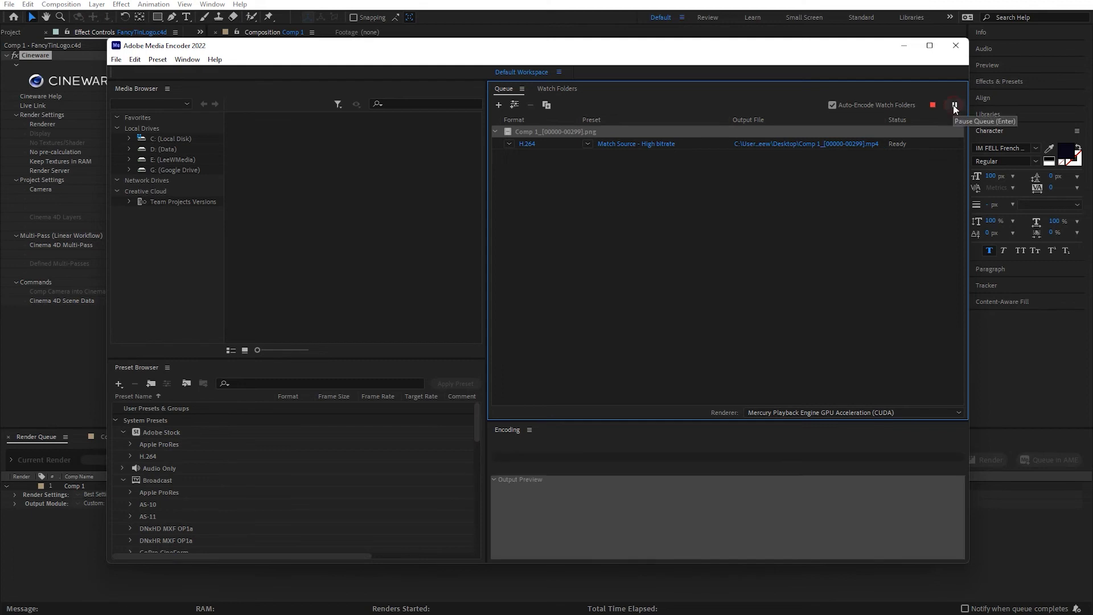
click(954, 105)
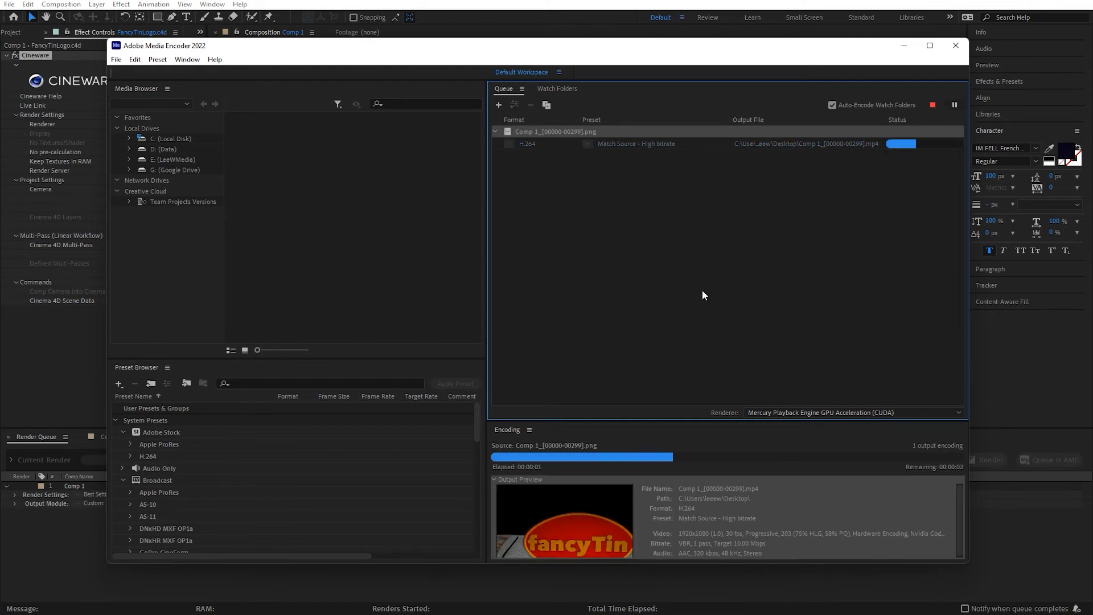